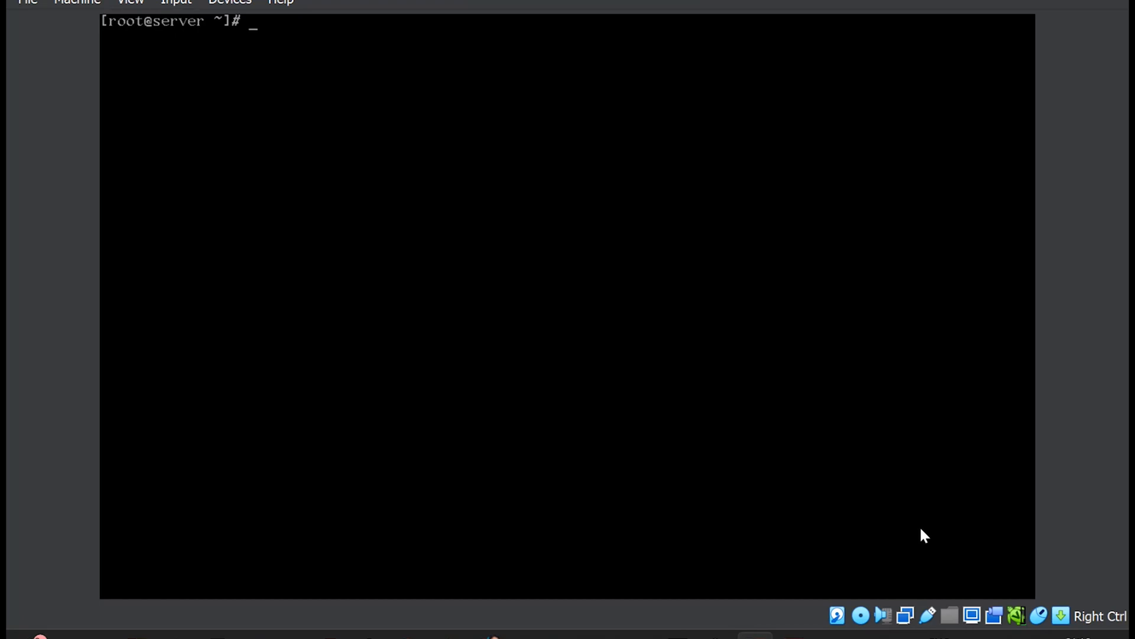
Create the account user1 with useradd and switch to it with su
text(userad)
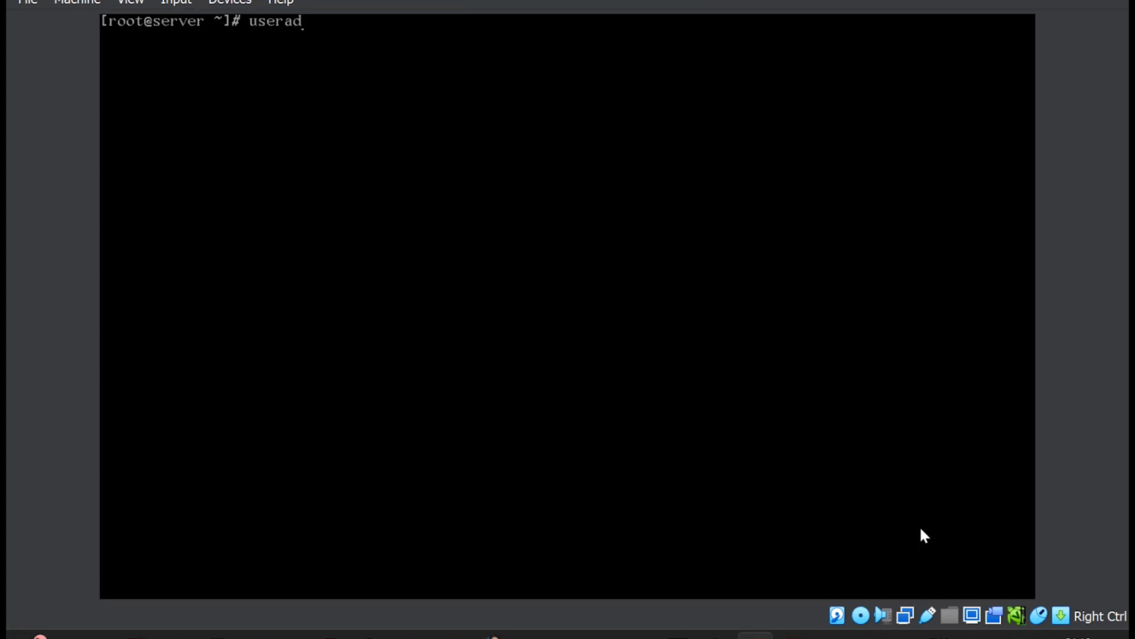
key(Return)
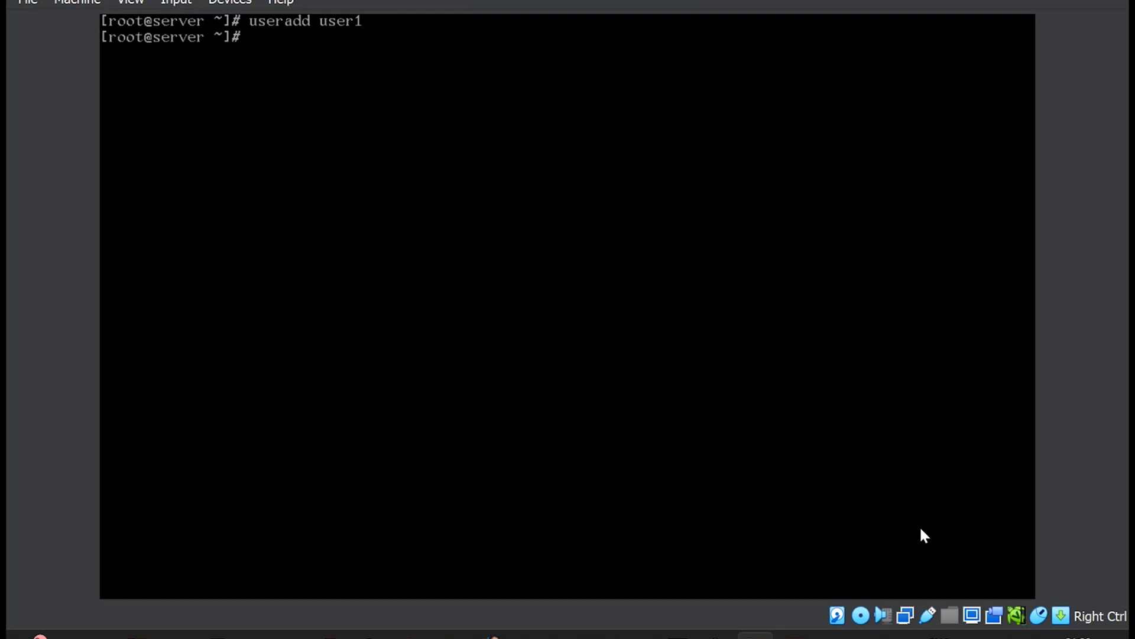
text(su)
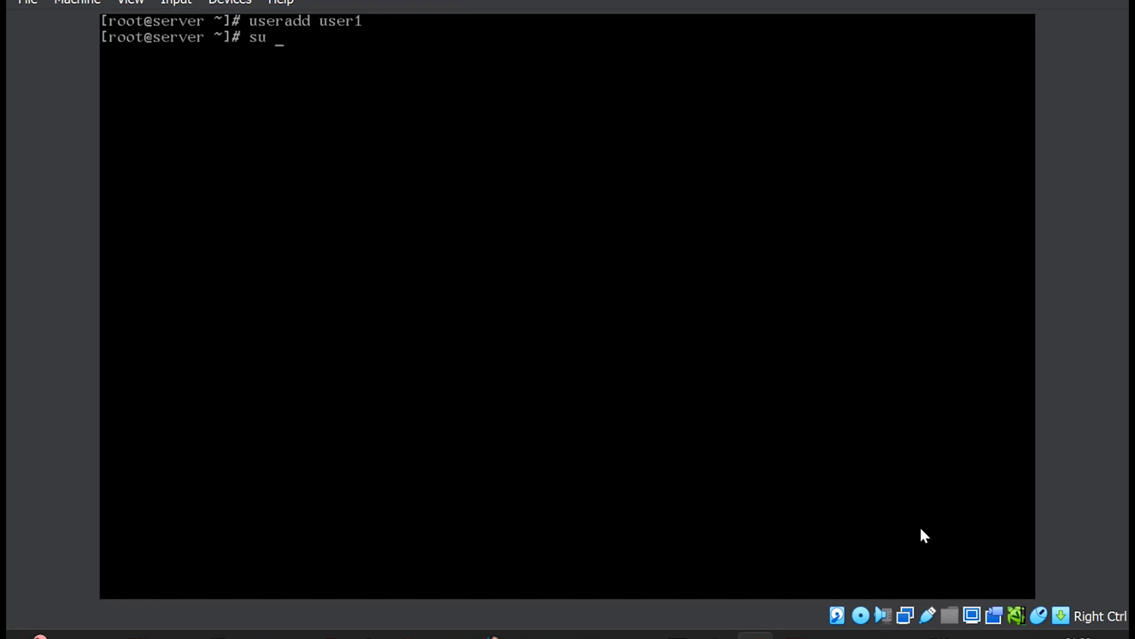
text(user1)
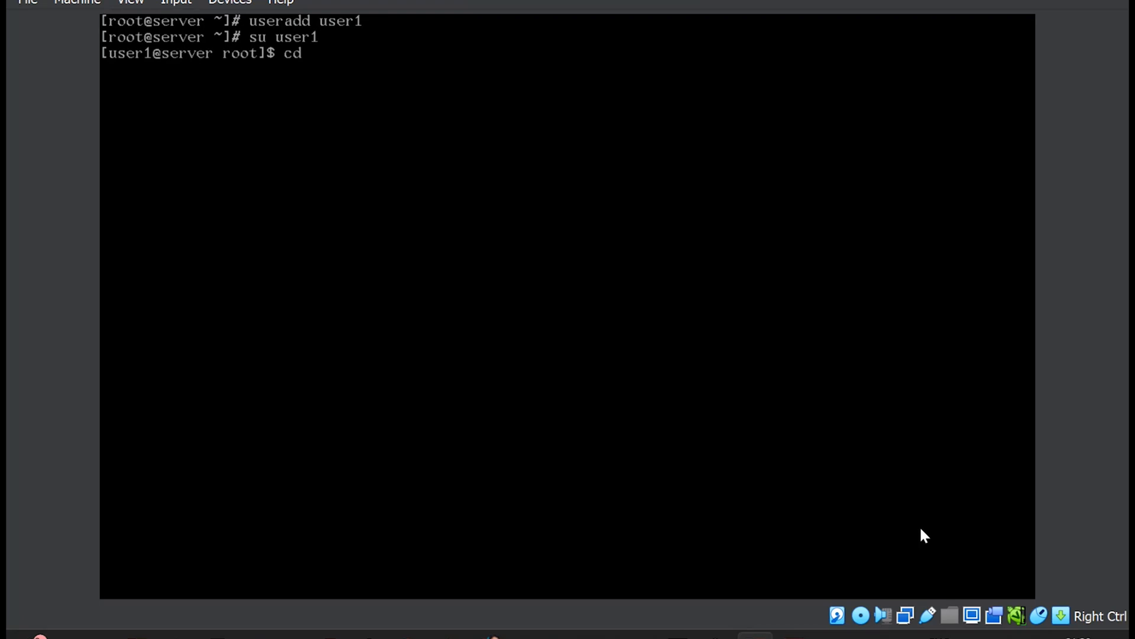
Create an empty data.txt in /home/user1, then exit back to root
text(/home/user)
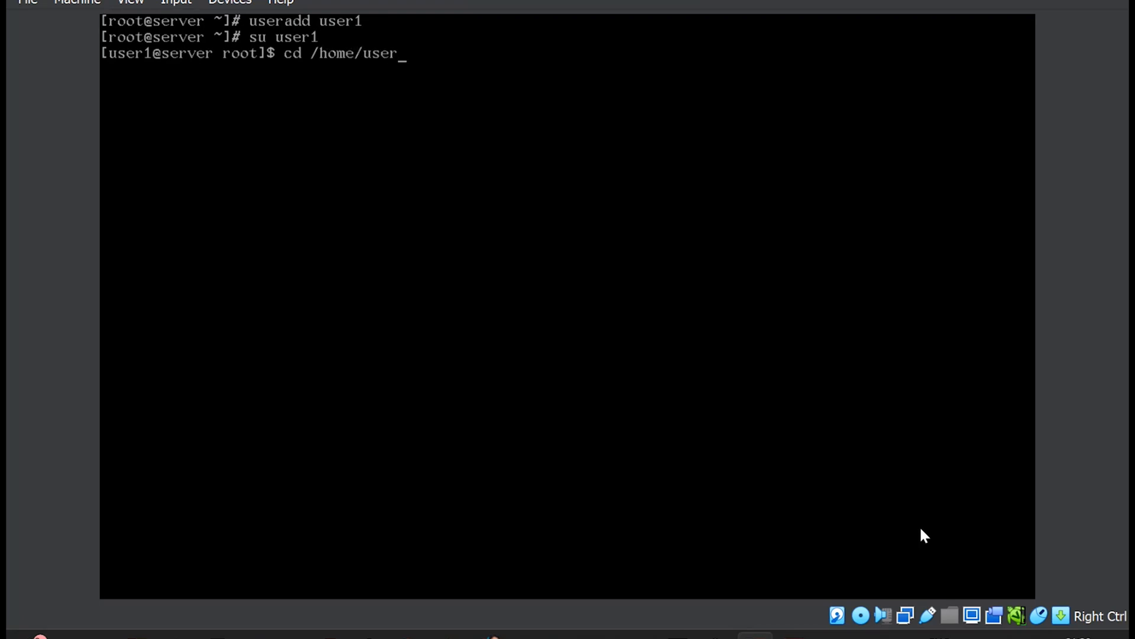
text(touc)
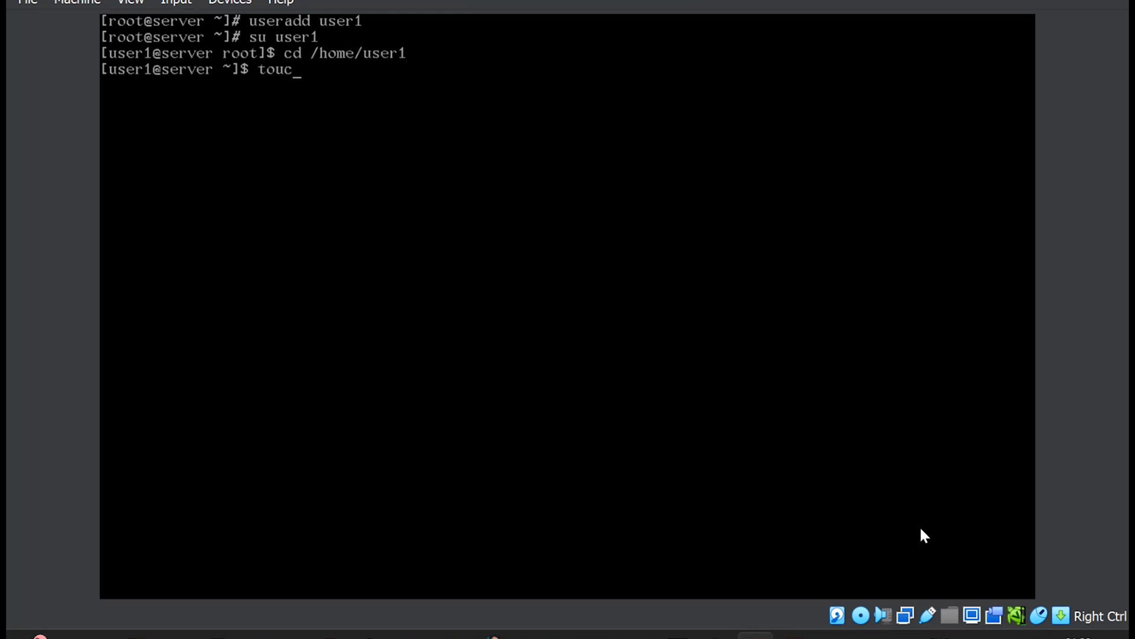
text(h data/txt)
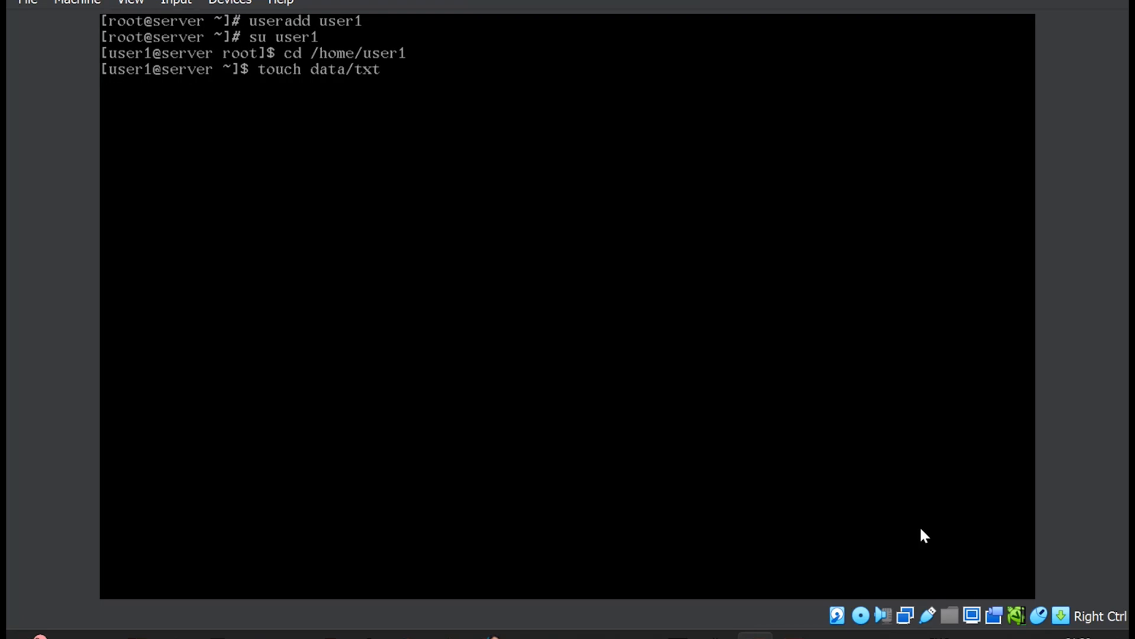
key(BackSpace)
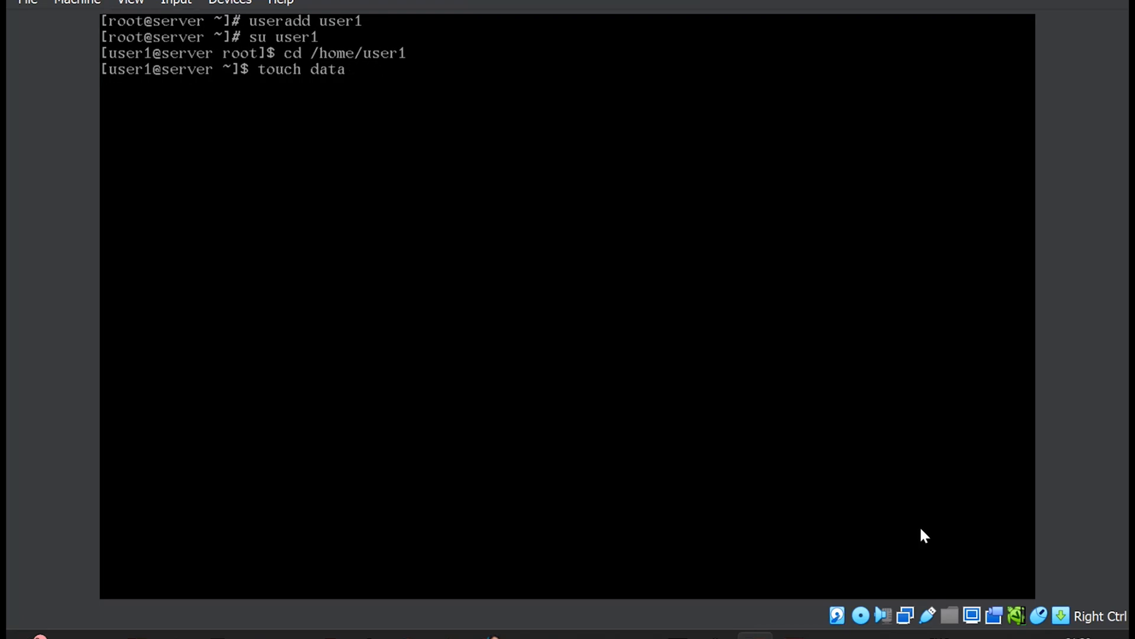
text(.txt)
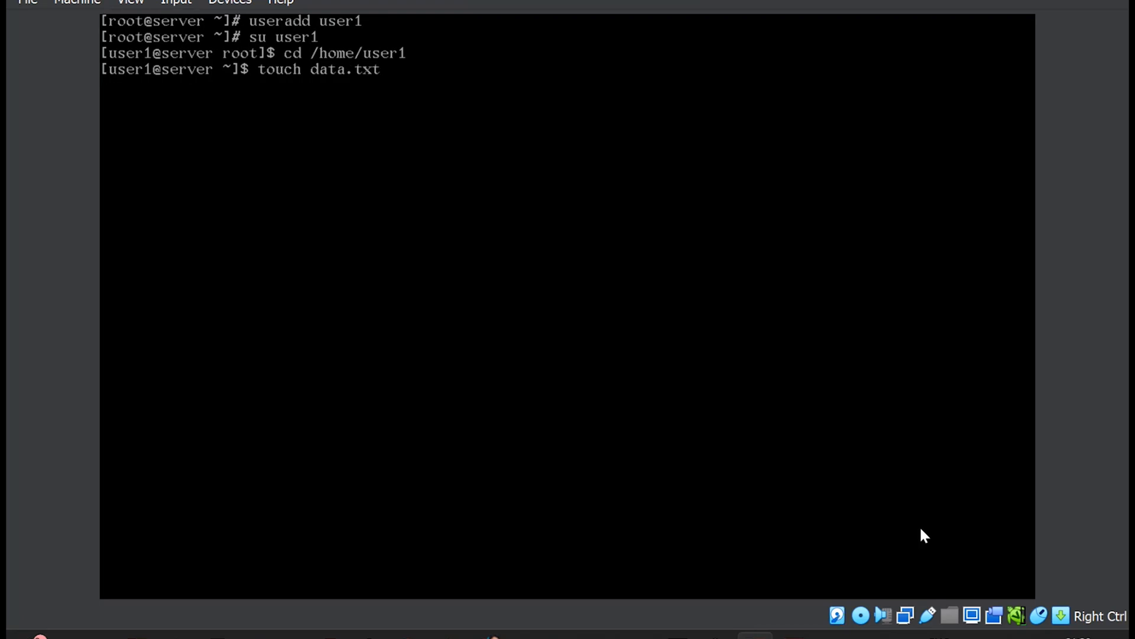
text(exit)
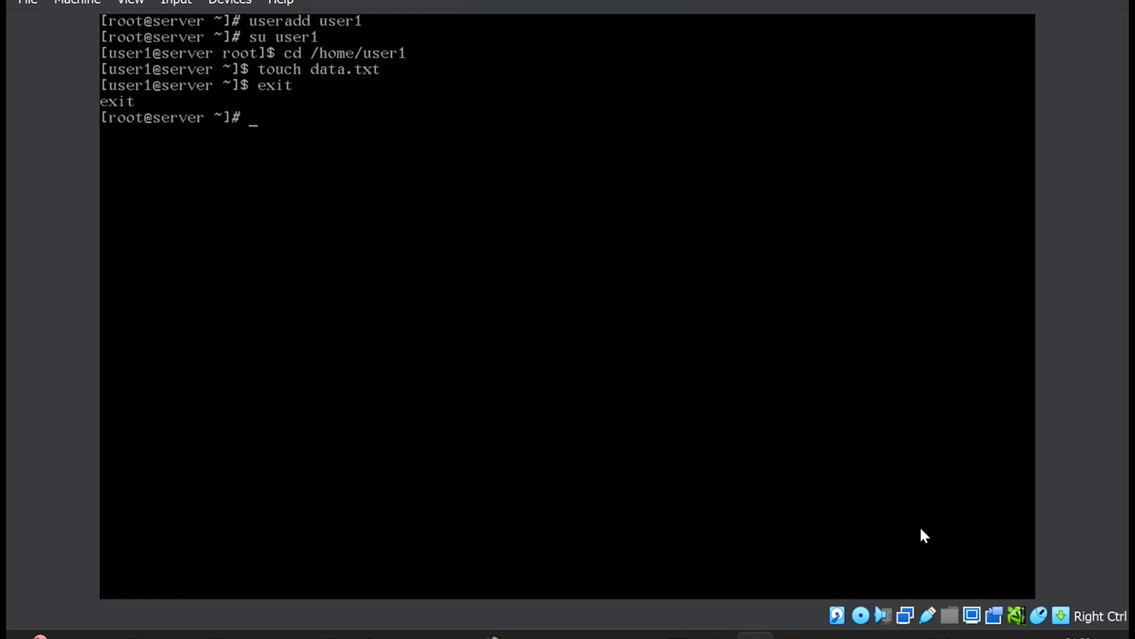
text(scp)
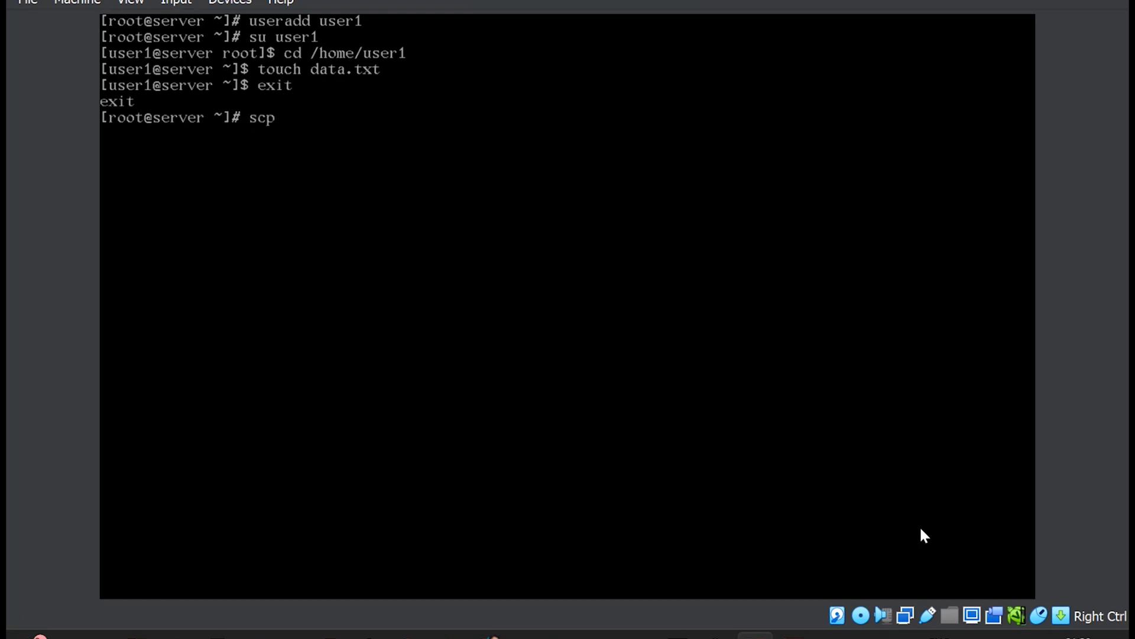
text(/)
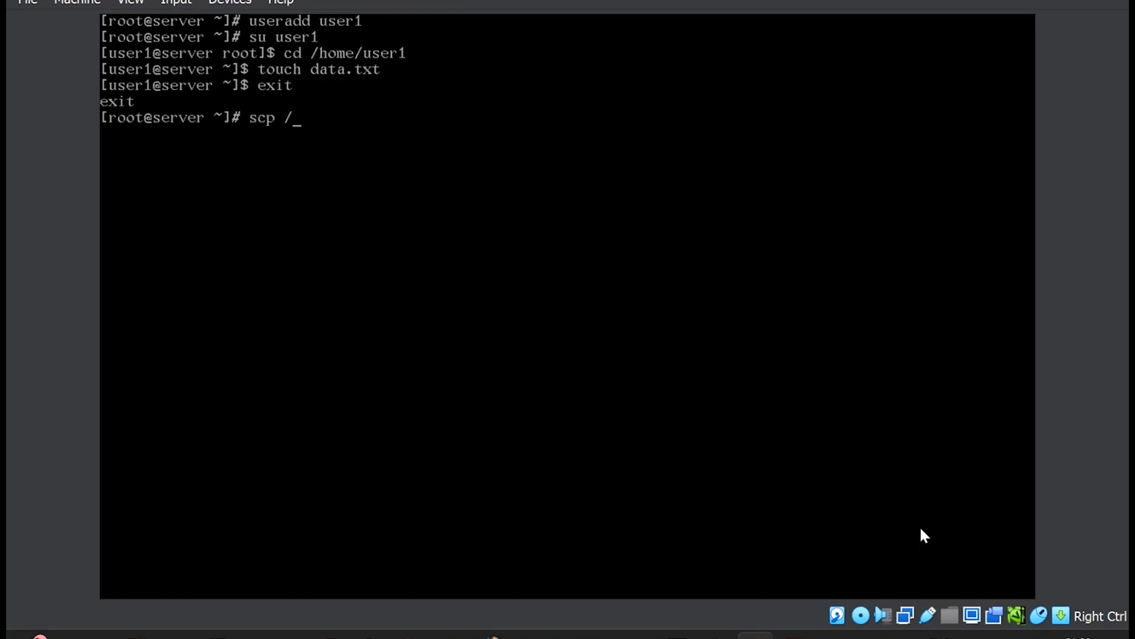
text(home/)
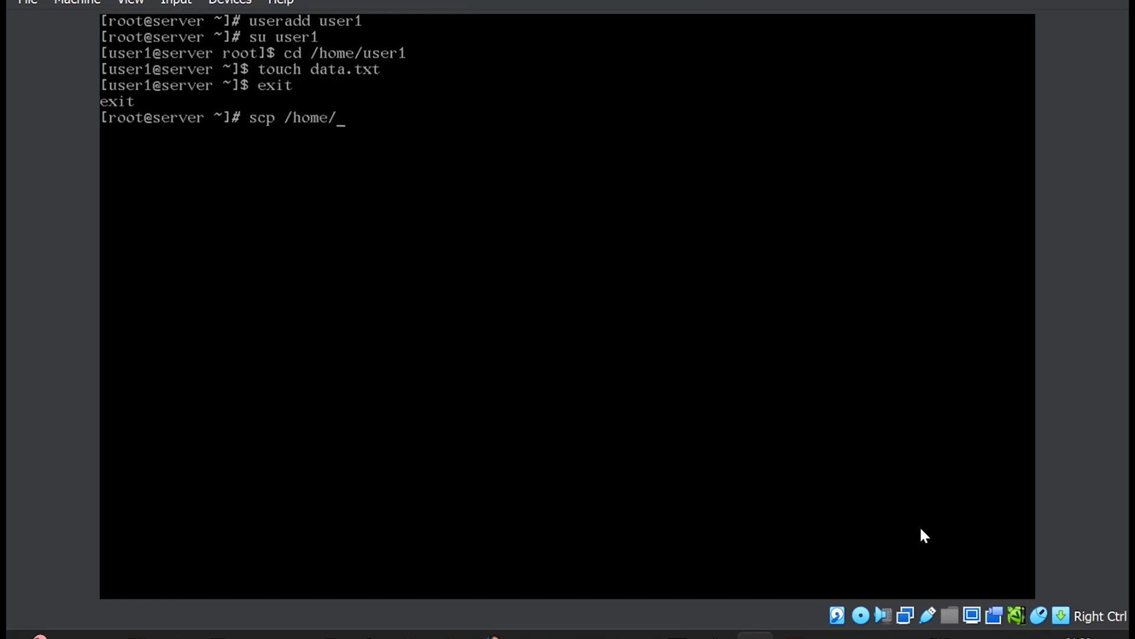
text(user1/)
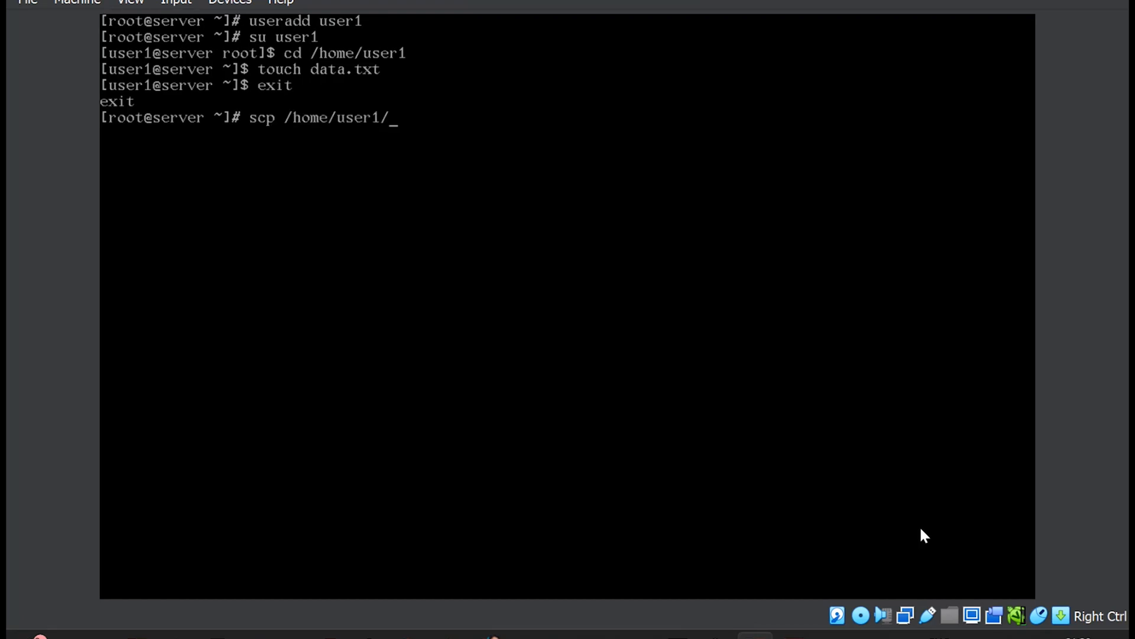
text(data.txt)
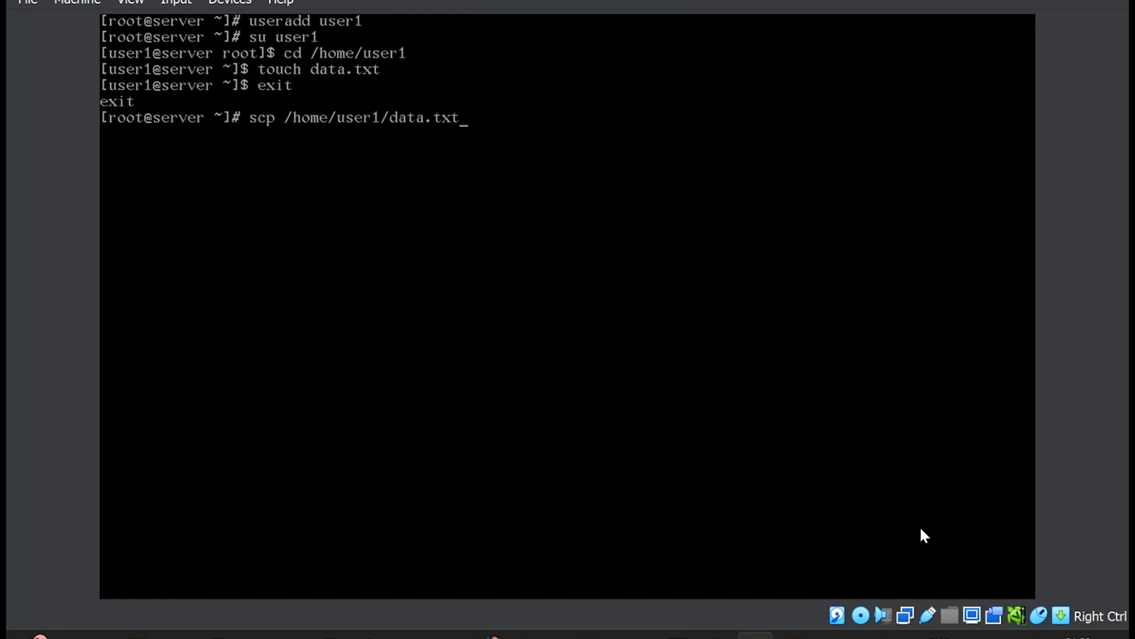
text(baljit)
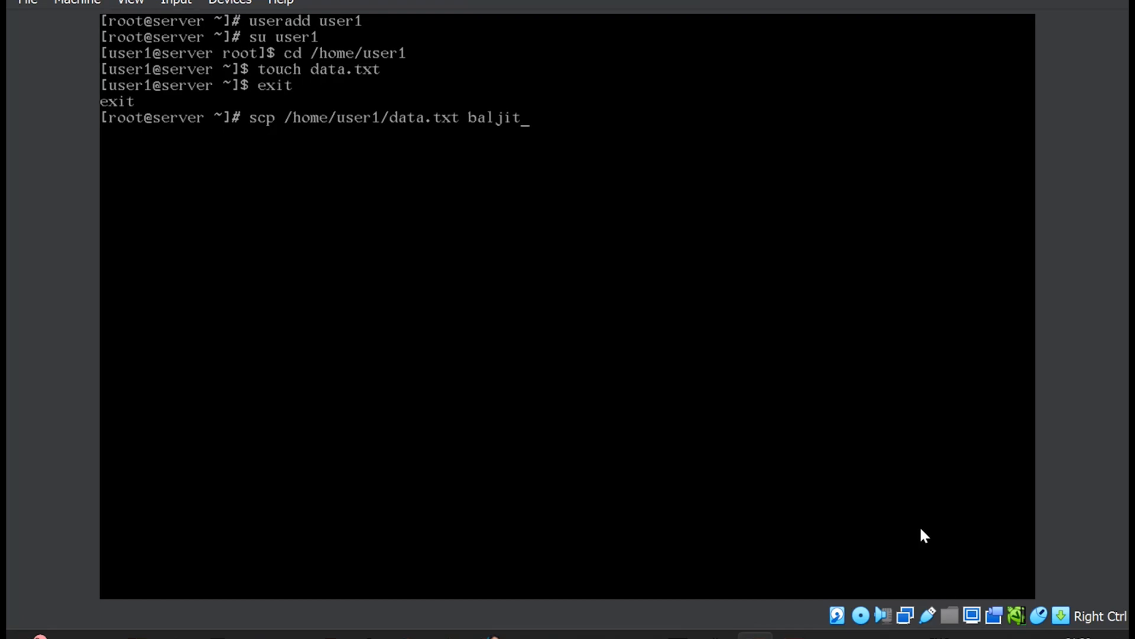
text(@)
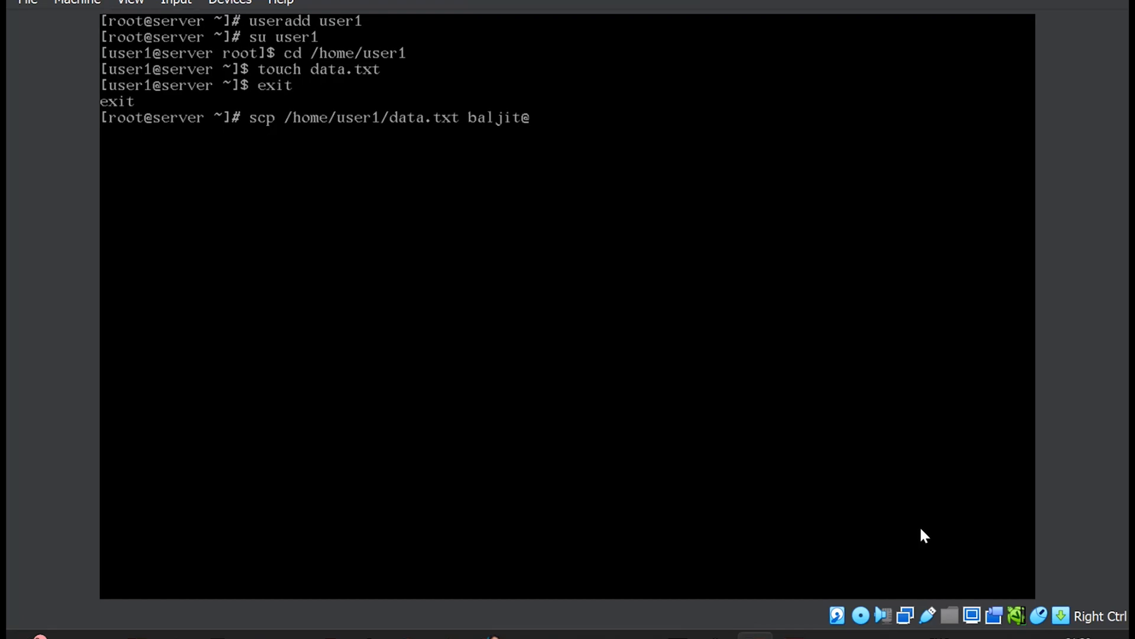
text(192.168.)
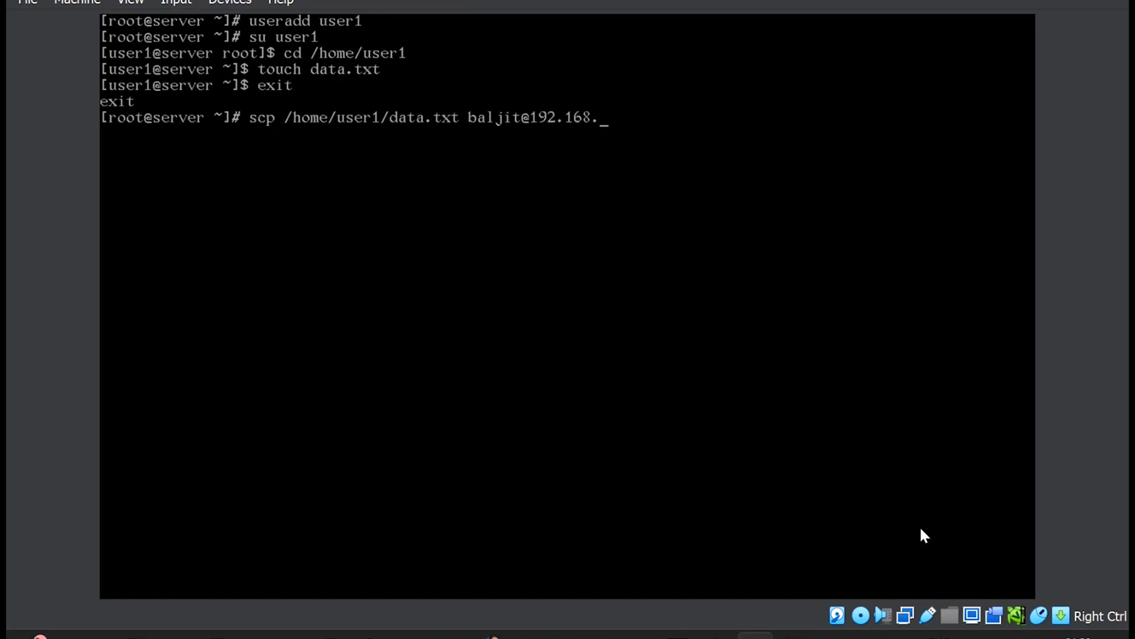
text(1.100)
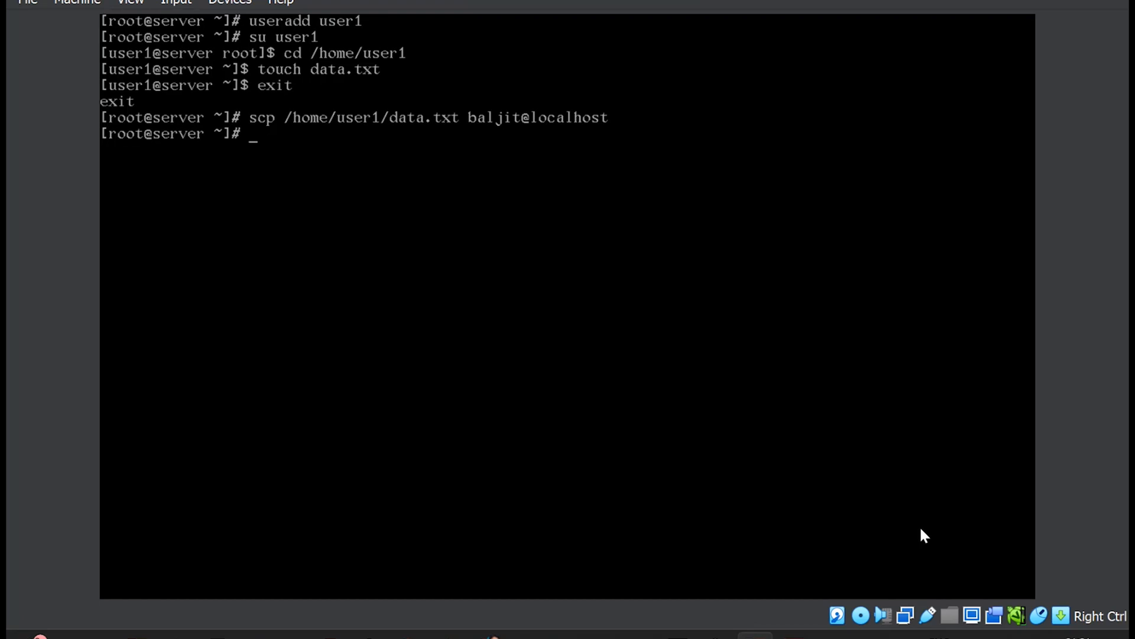
text(sftfp)
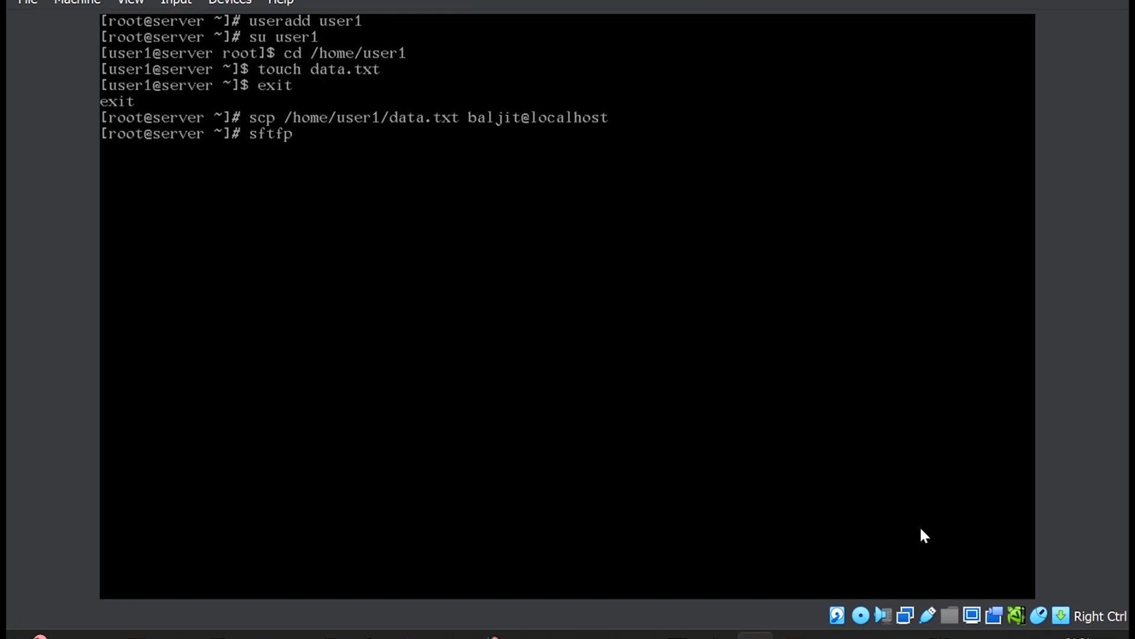
Open an sftp session to baljit@localhost and list the remote home directory with ls
text(baljit@localhost)
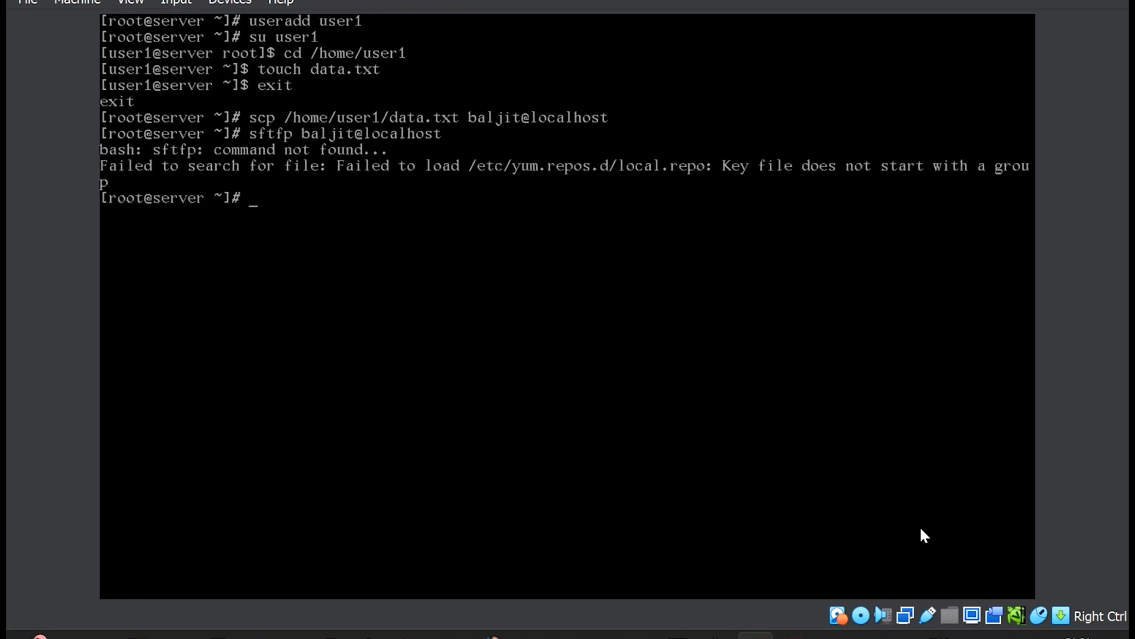
text(sftfp baljit@localhost)
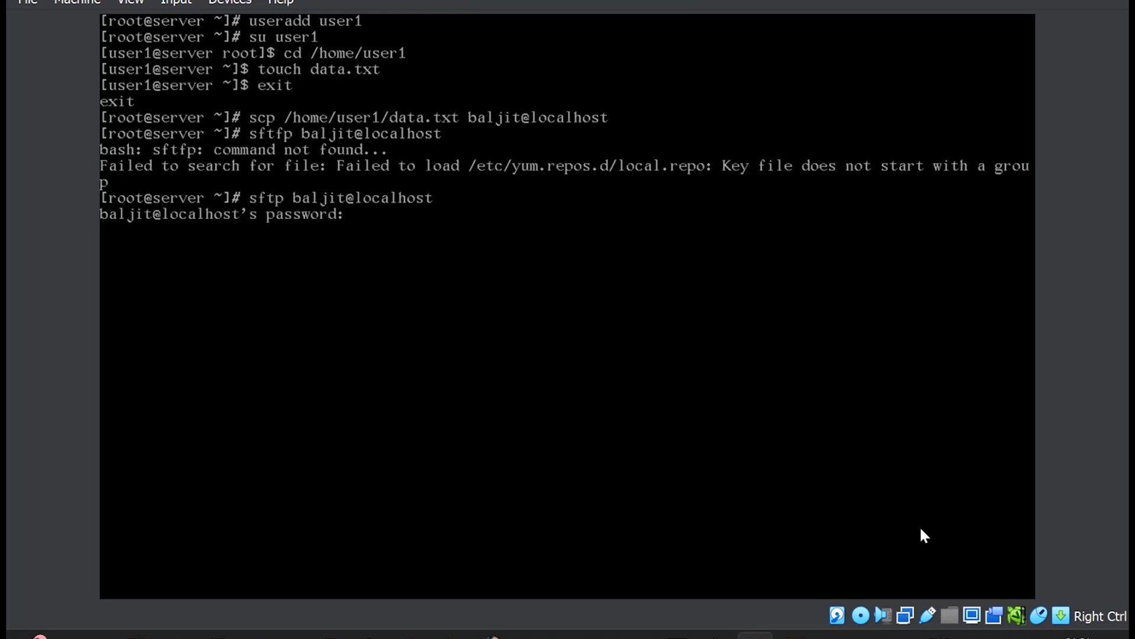
key(Return)
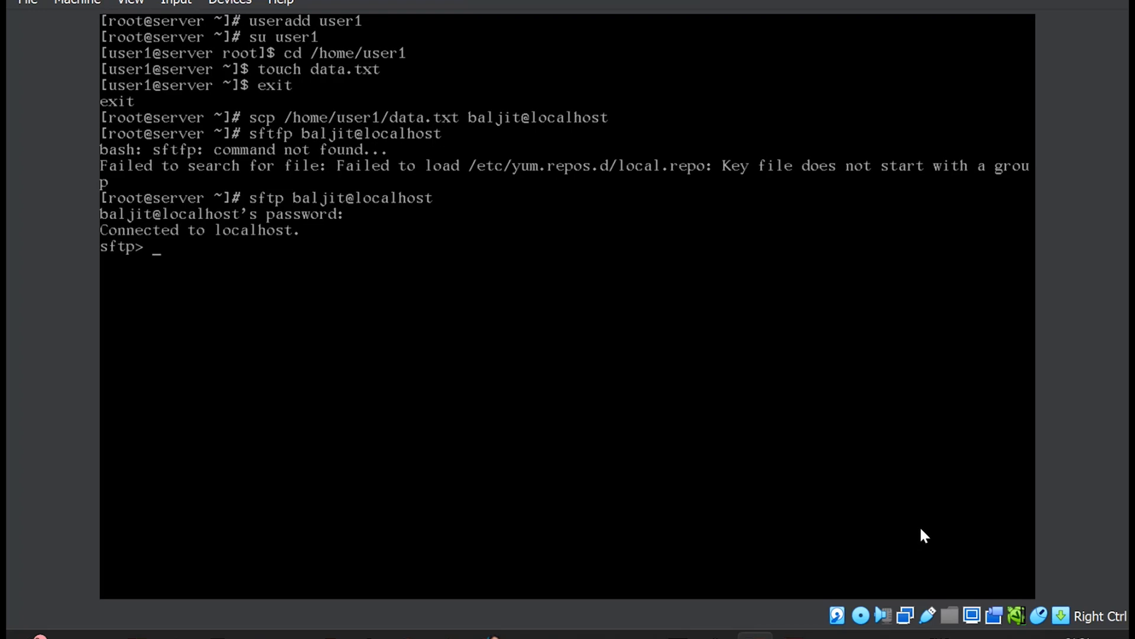
text(ls)
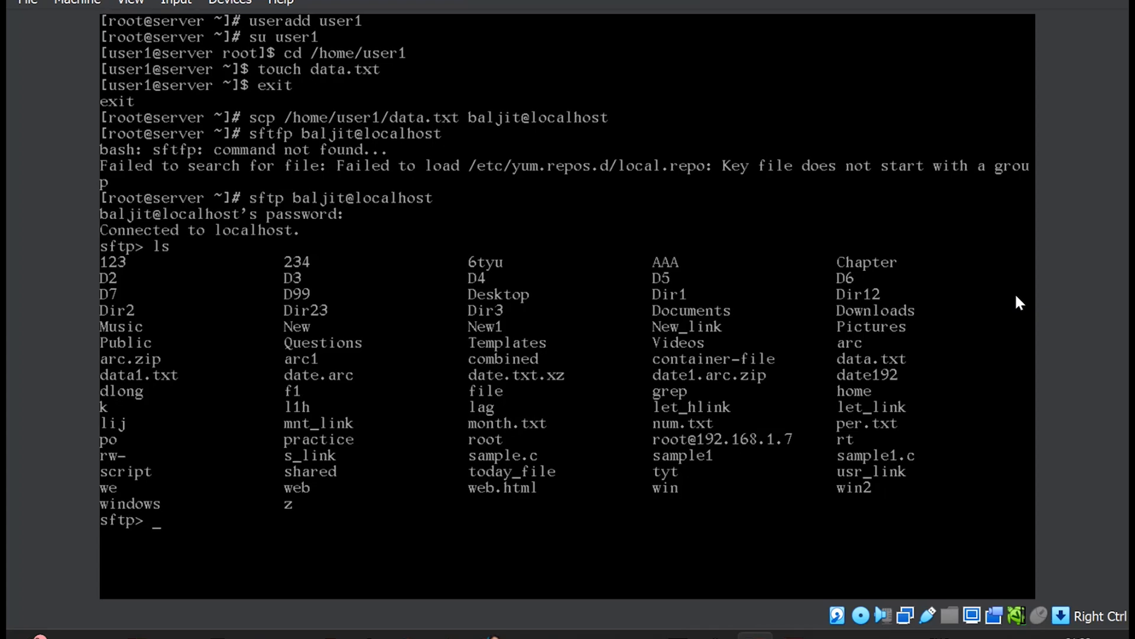
mouse_move(904, 372)
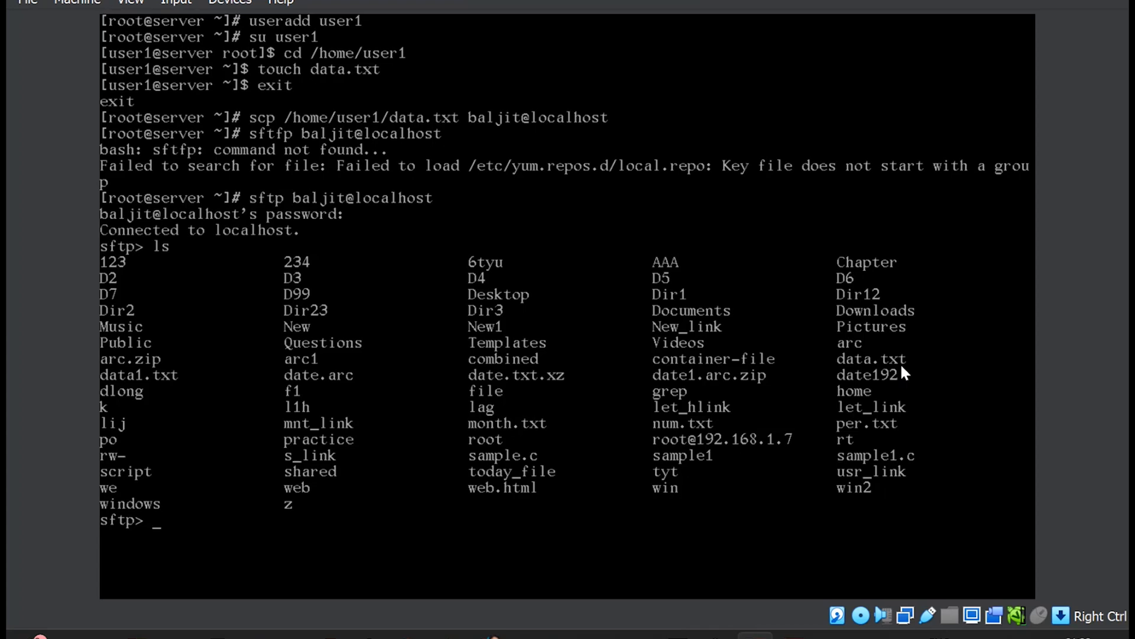
Exit sftp and scp /home/user1/data.txt to baljit@localhost:/tmp
text(exi)
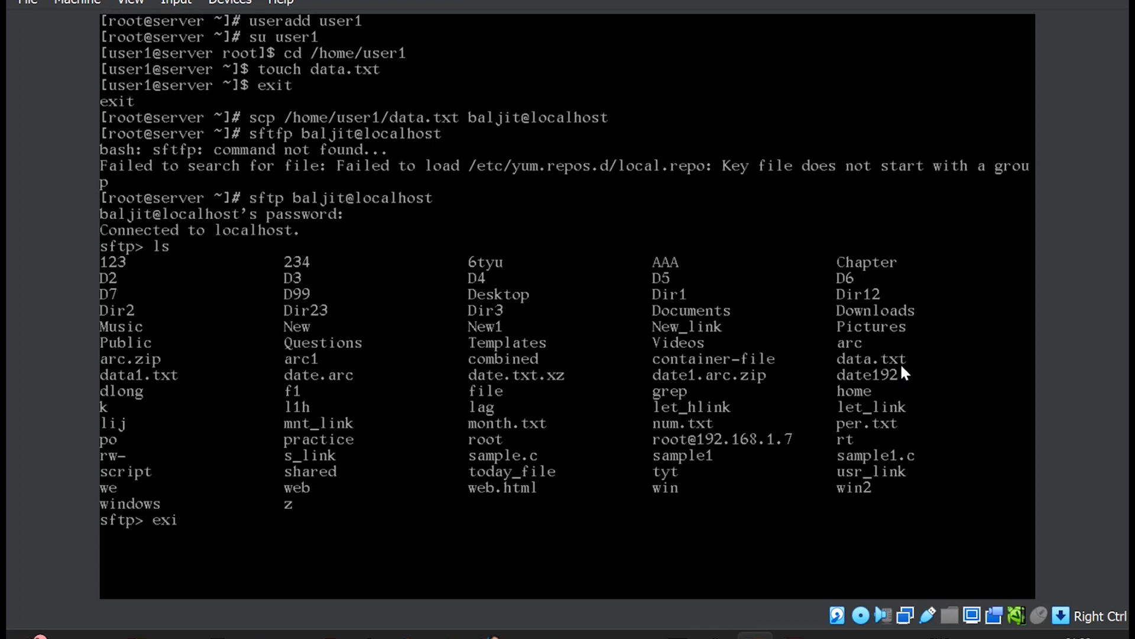
text(sftfp baljit@localhost)
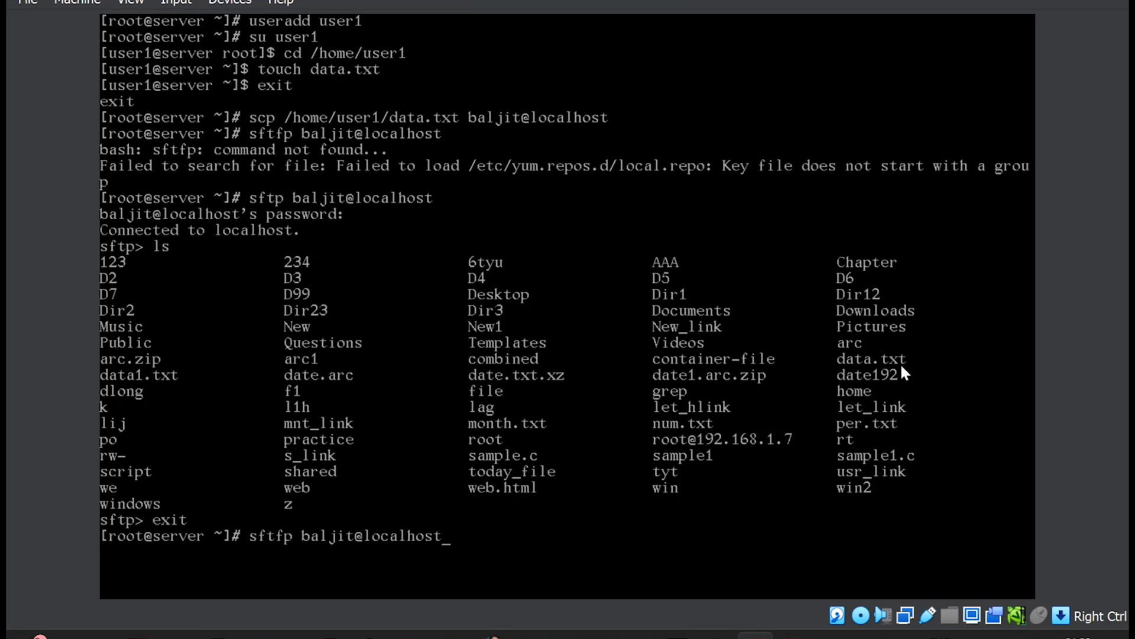
text(scp /home/user1/data.txt baljit@localhost)
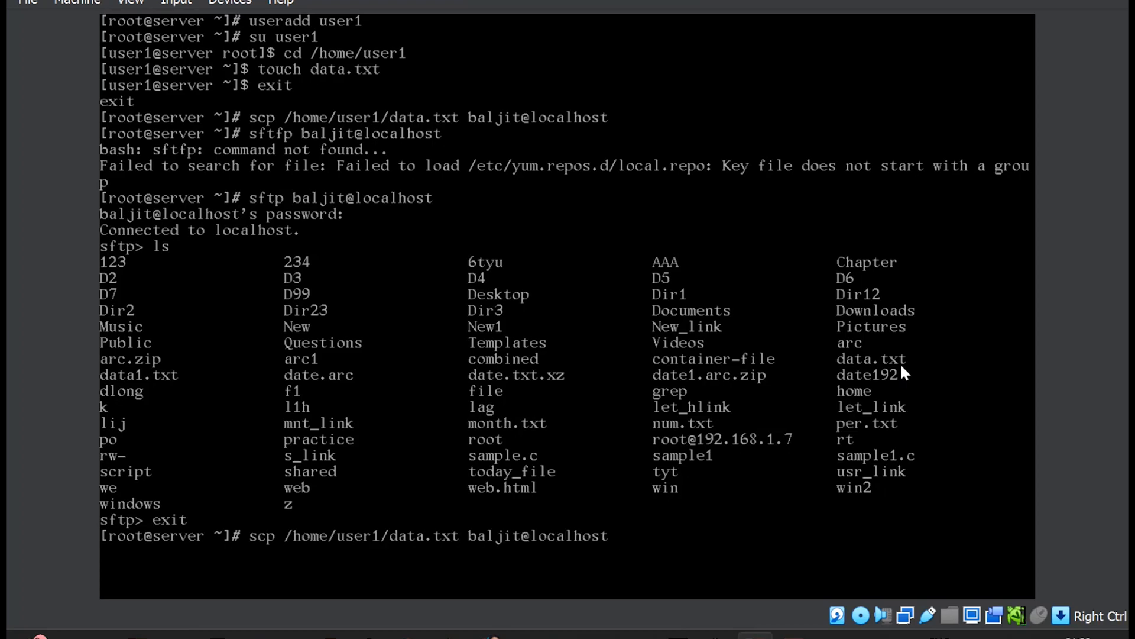
text(:/)
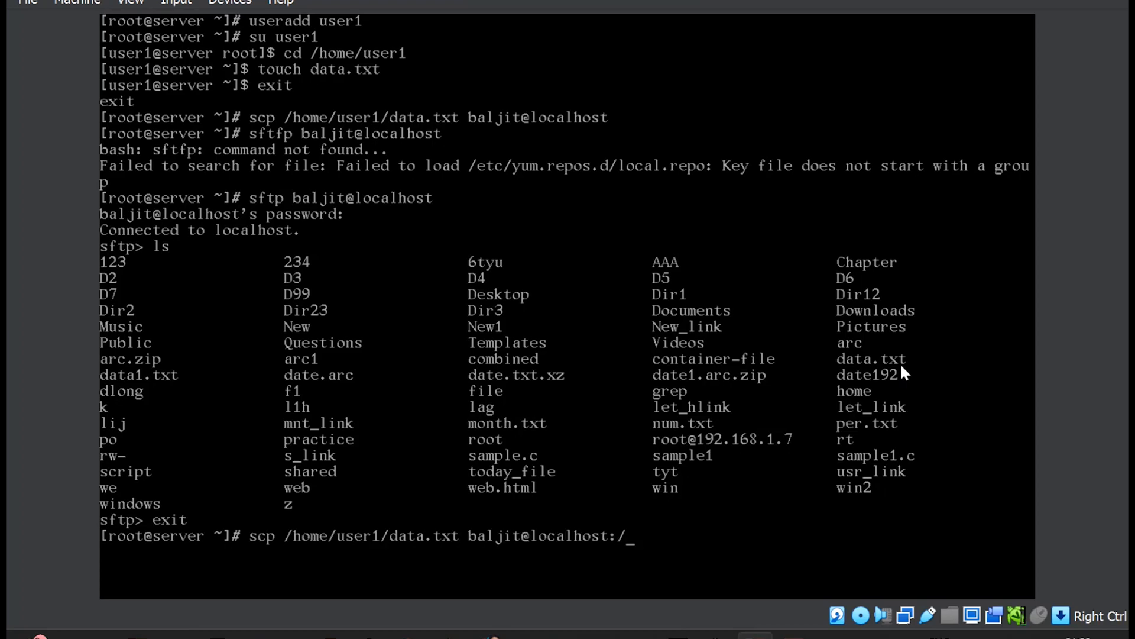
text(tmp)
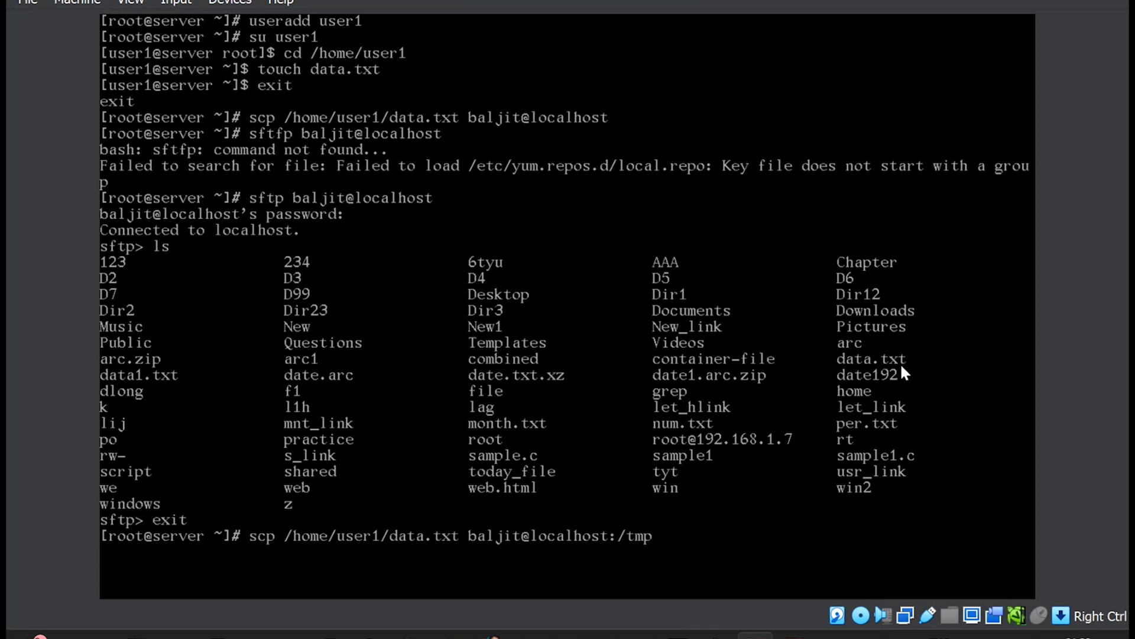
key(Return)
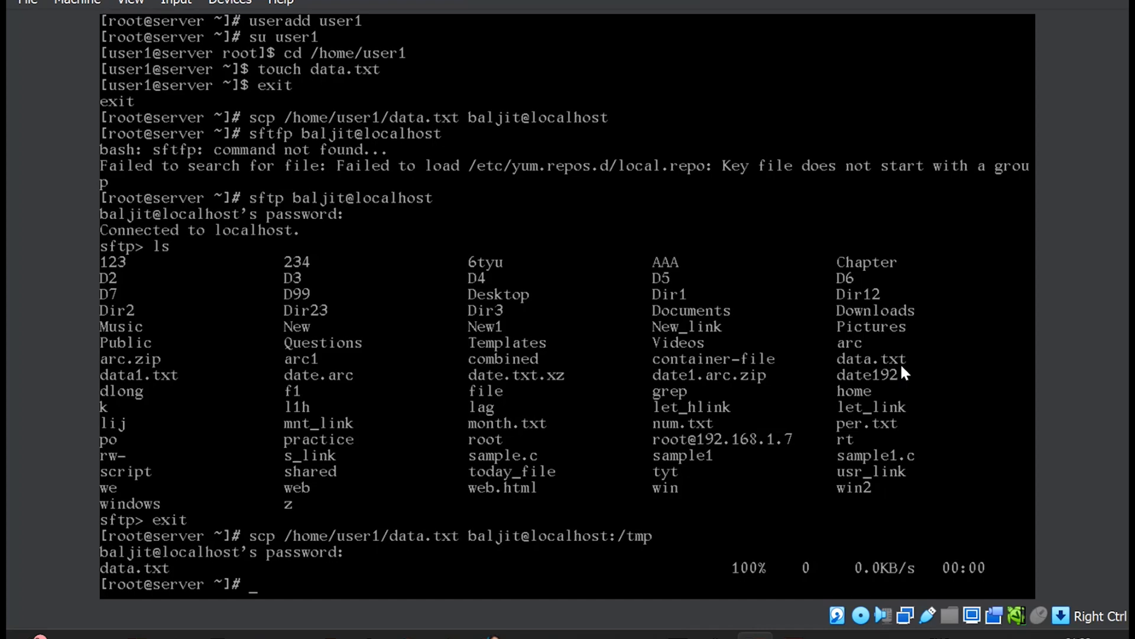
Reconnect with sftp to baljit@localhost and list the contents of /tmp
text(sftp baljit@localhost)
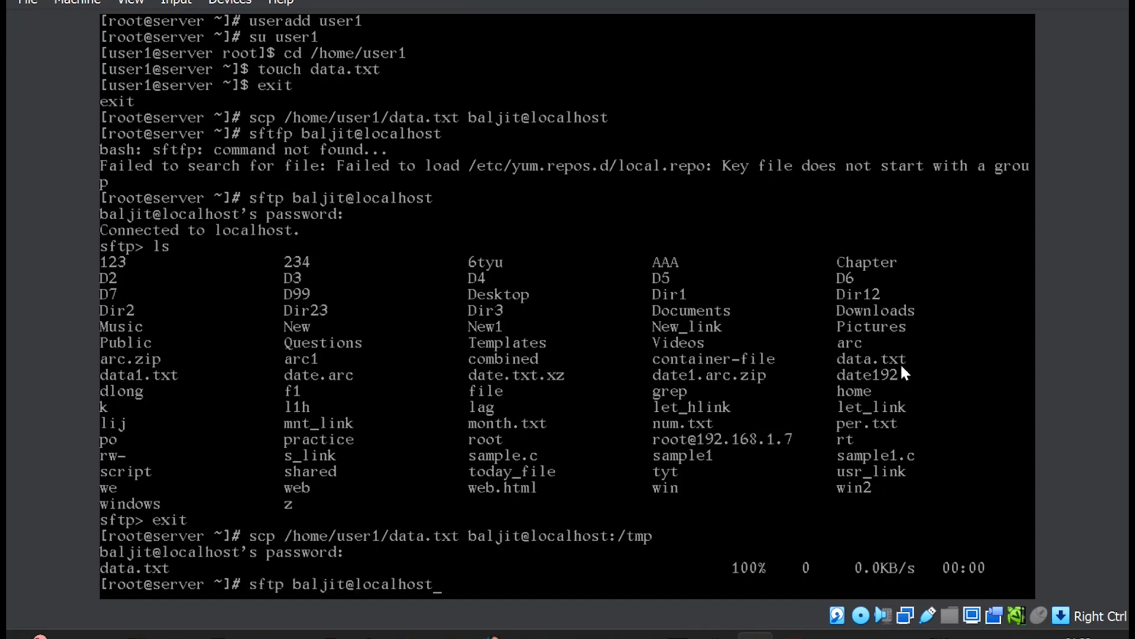
key(Return)
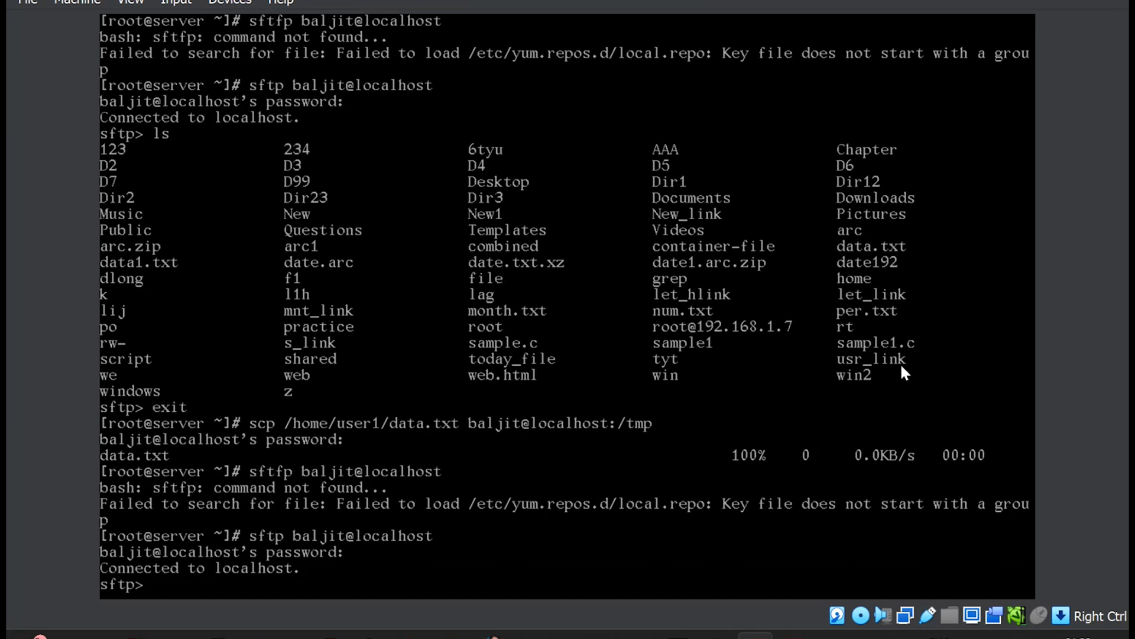
text(ls /tmp)
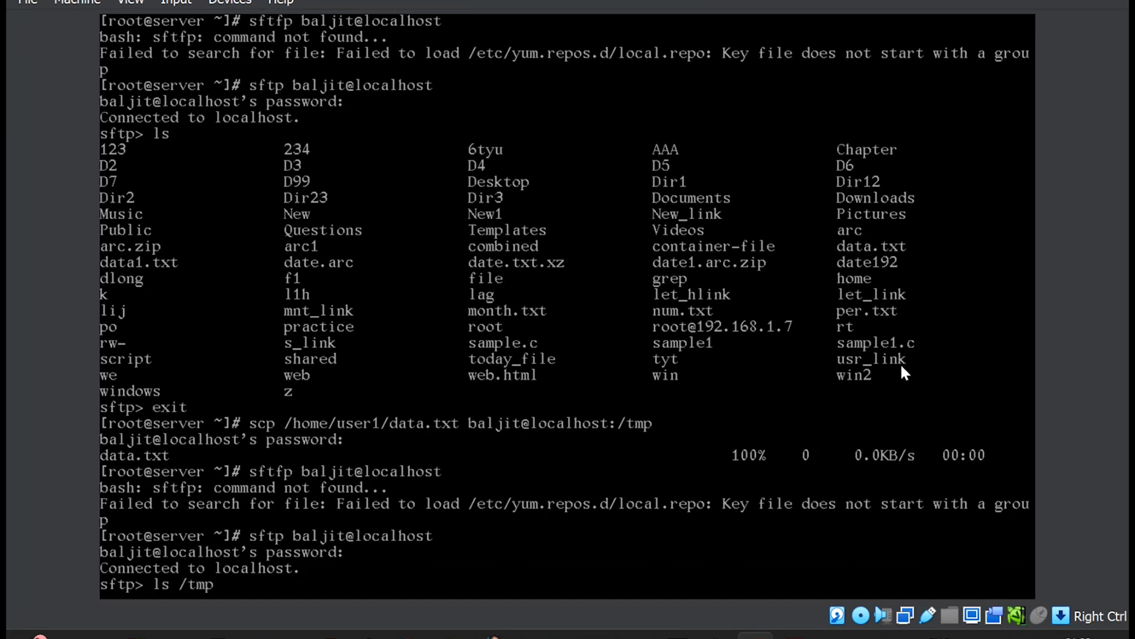
key(Return)
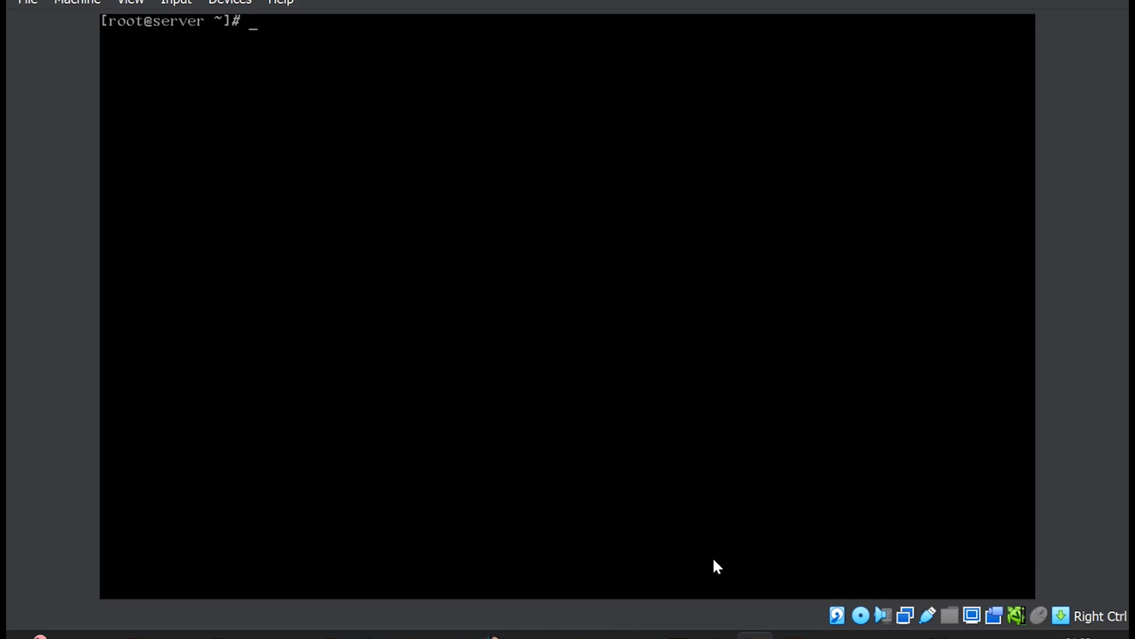
Check SELinux with getenforce, switch it to Permissive via setenforce 0, and recheck
text(getenforce)
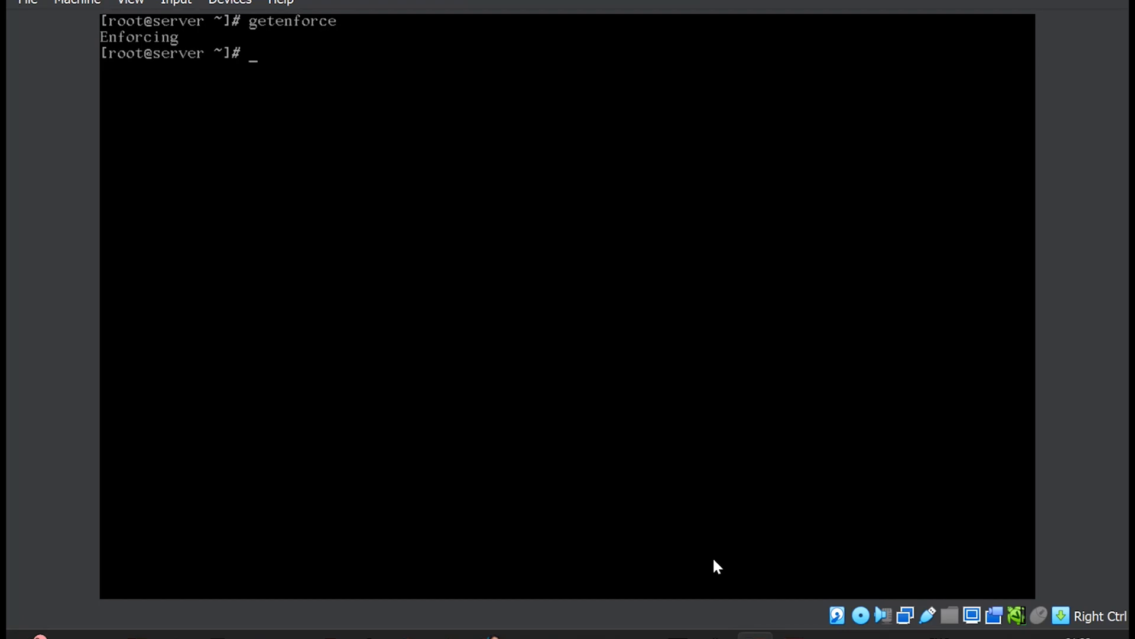
text(setenforce 0)
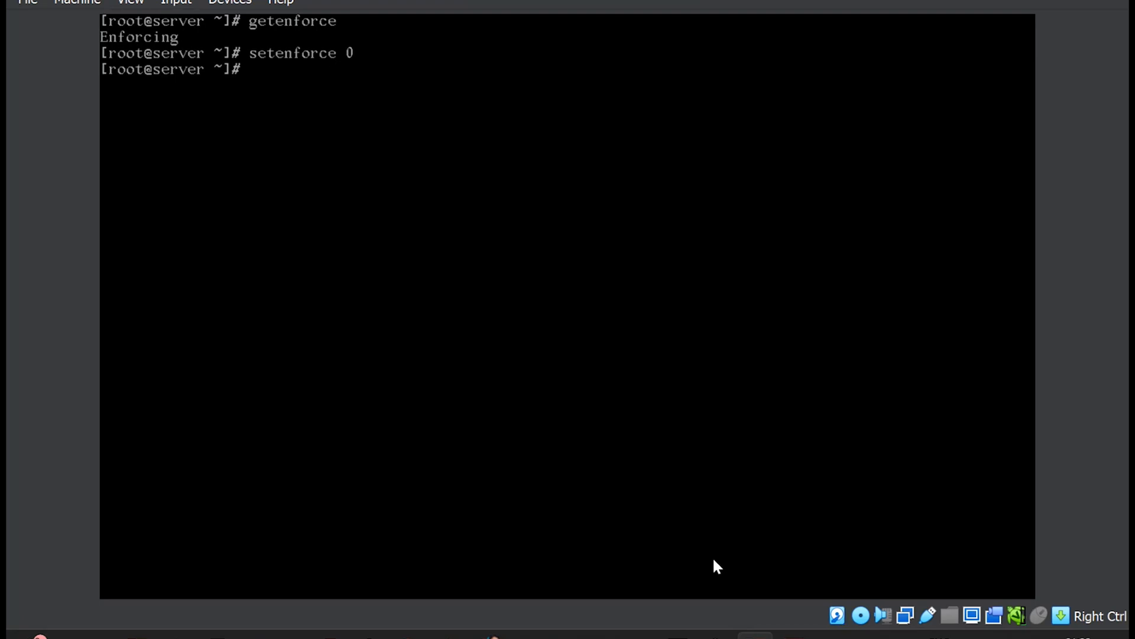
text(getenforce)
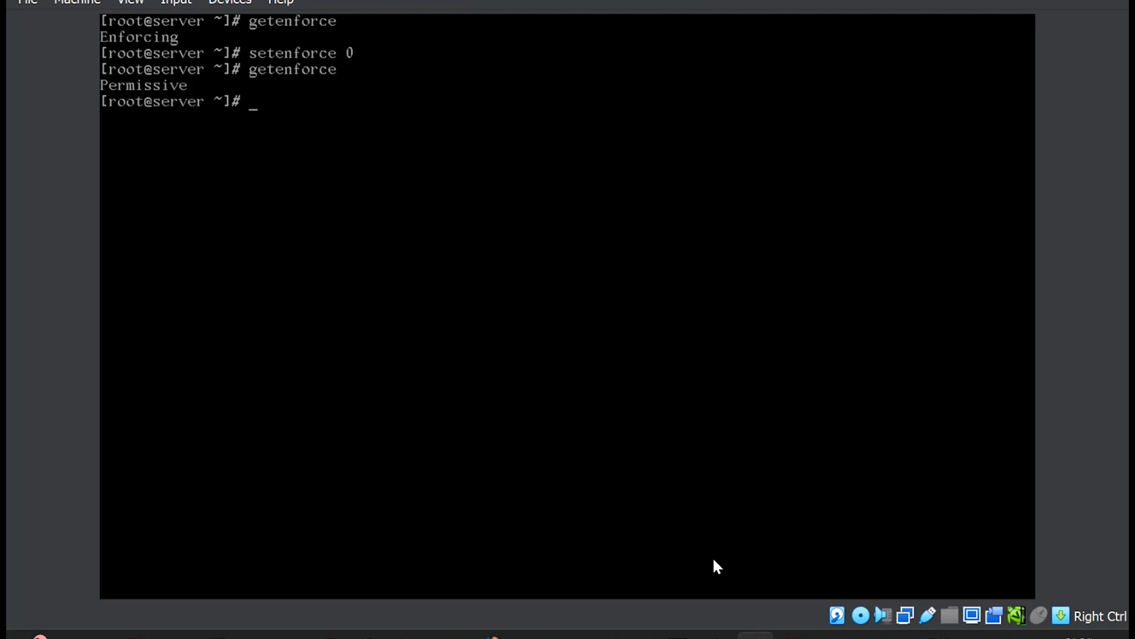
text(na)
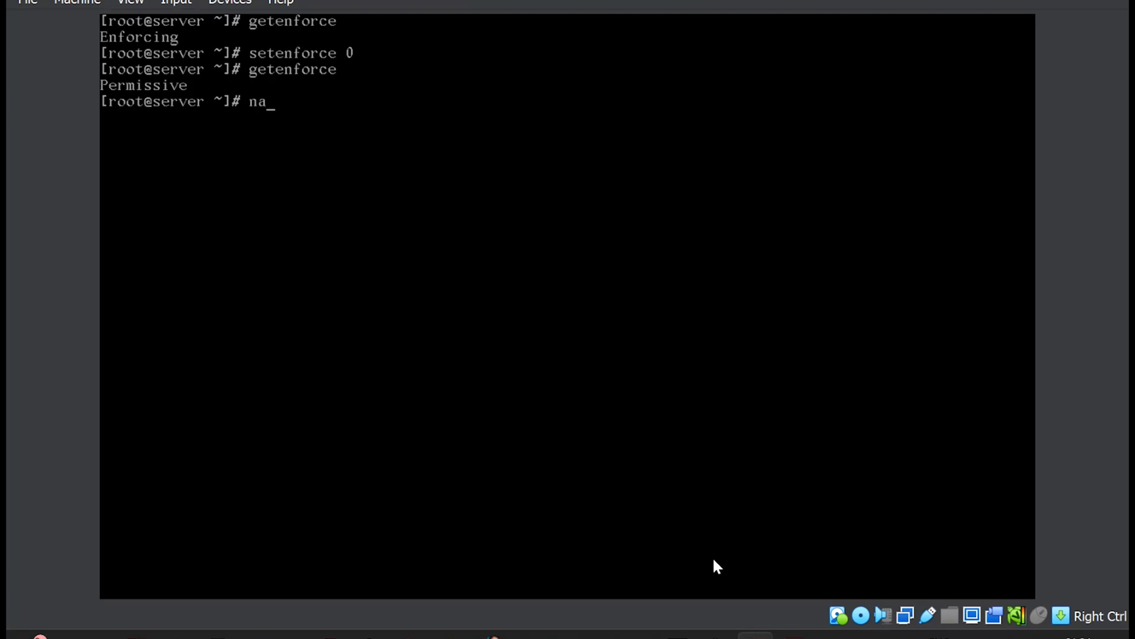
Edit /etc/selinux/config in nano, changing SELINUX=enforcing to permissive
text(no /etc/)
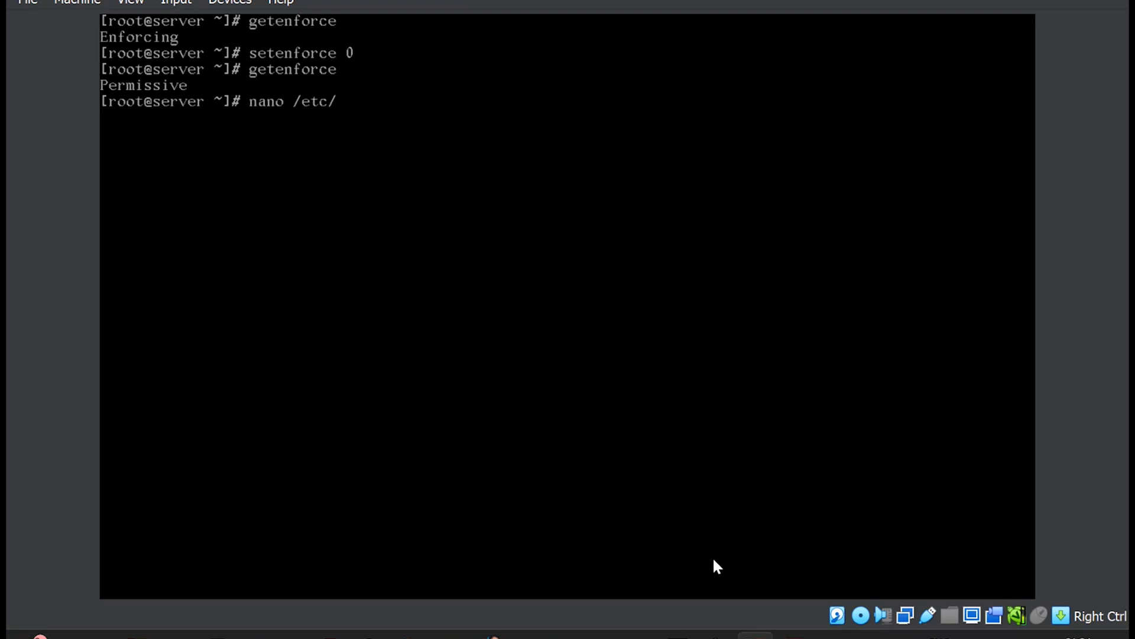
text(selinux)
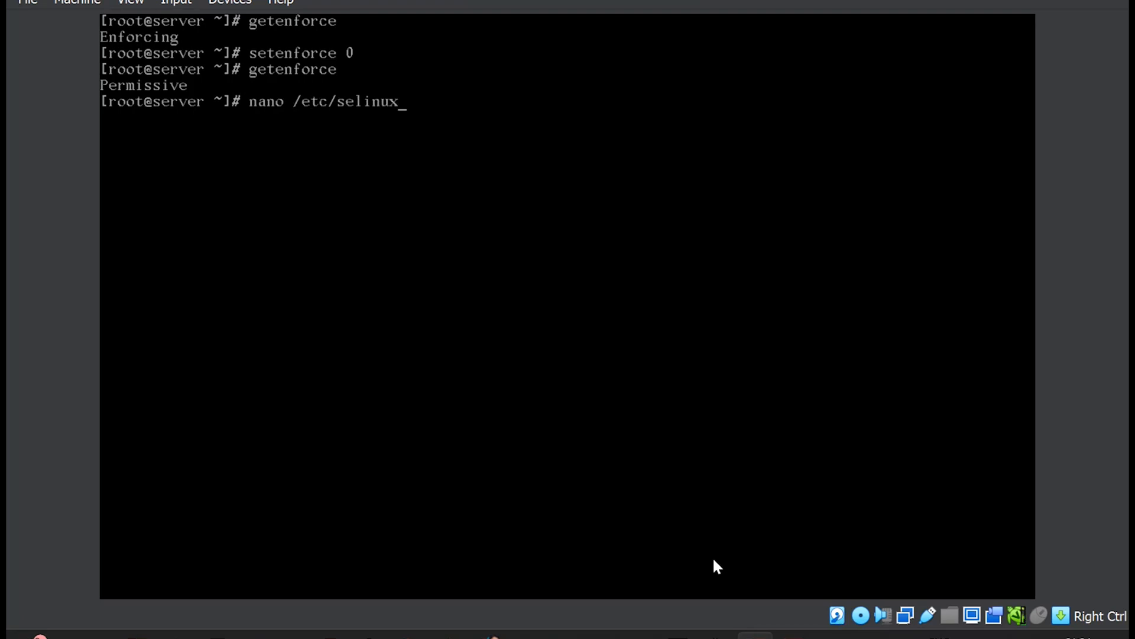
text(/config)
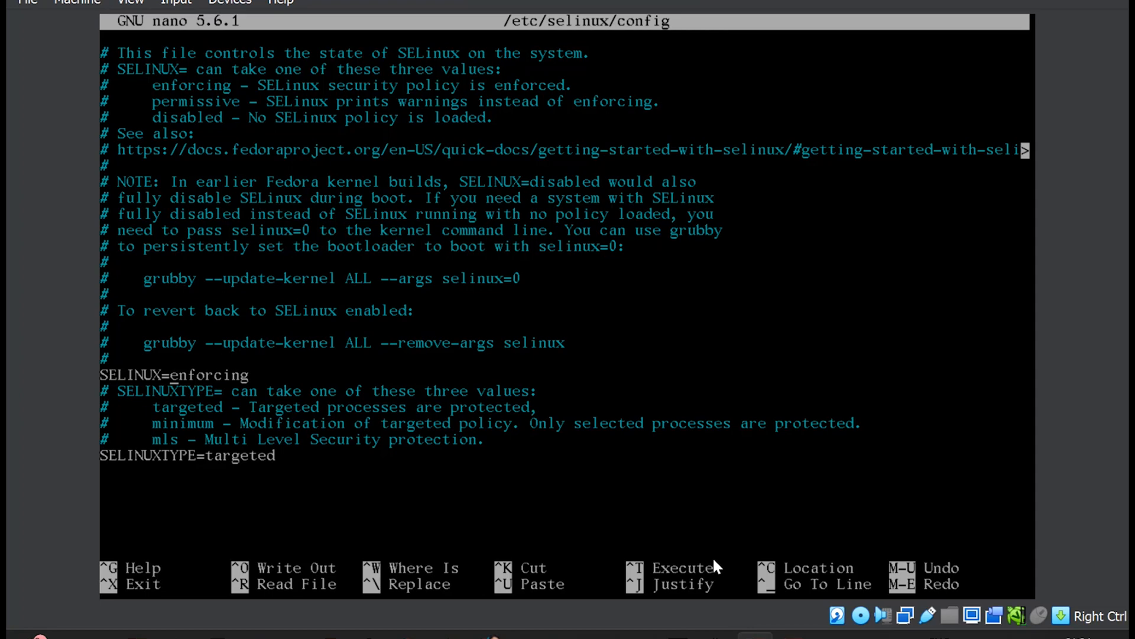
mouse_move(250, 374)
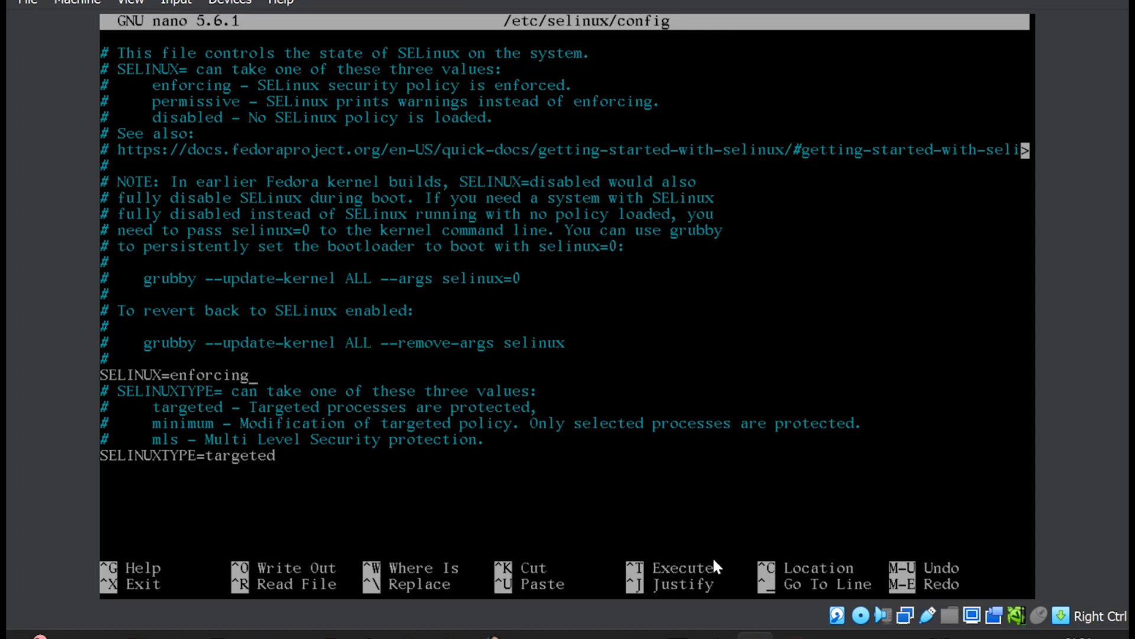
key(BackSpace)
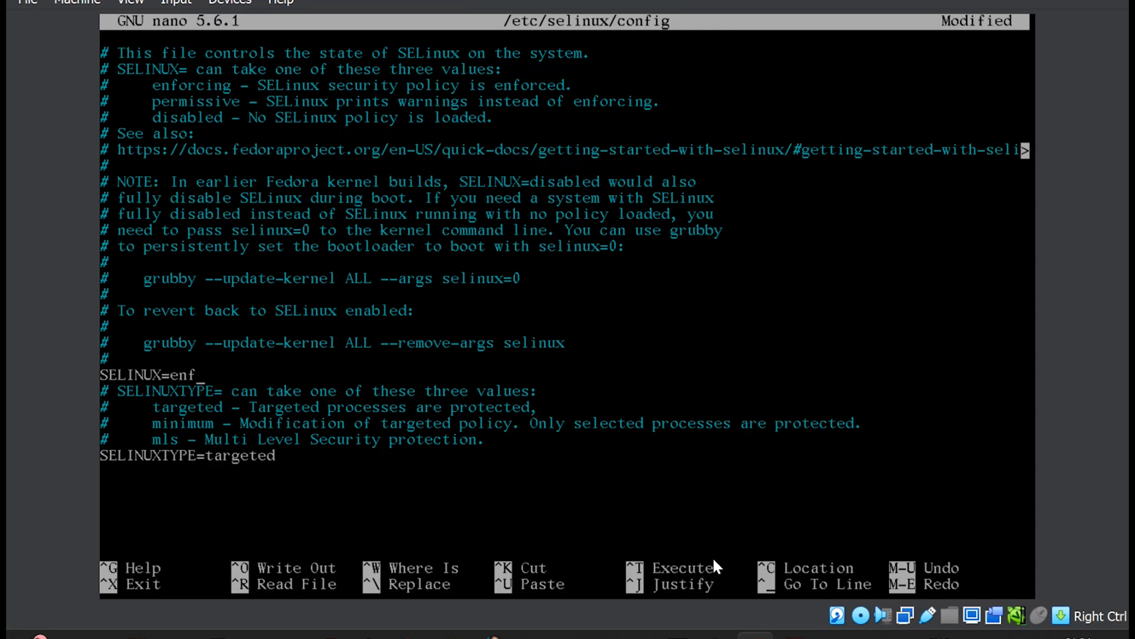
text(permis)
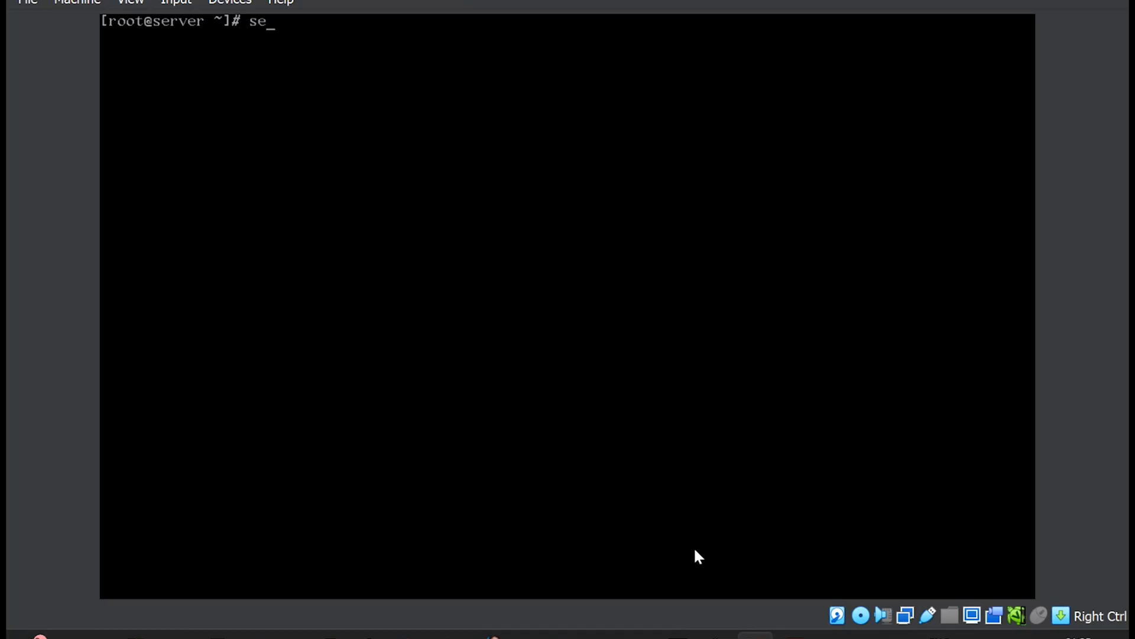
Type semanage port -a -t ssh_port_t -p tcp to register an SSH port
text(manage)
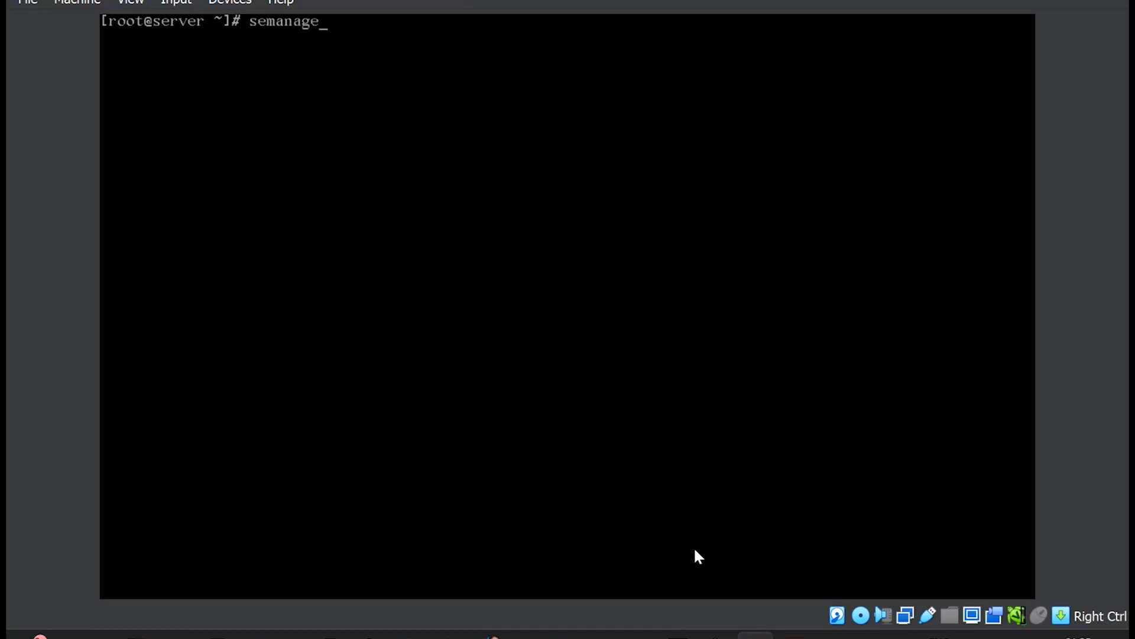
text(port)
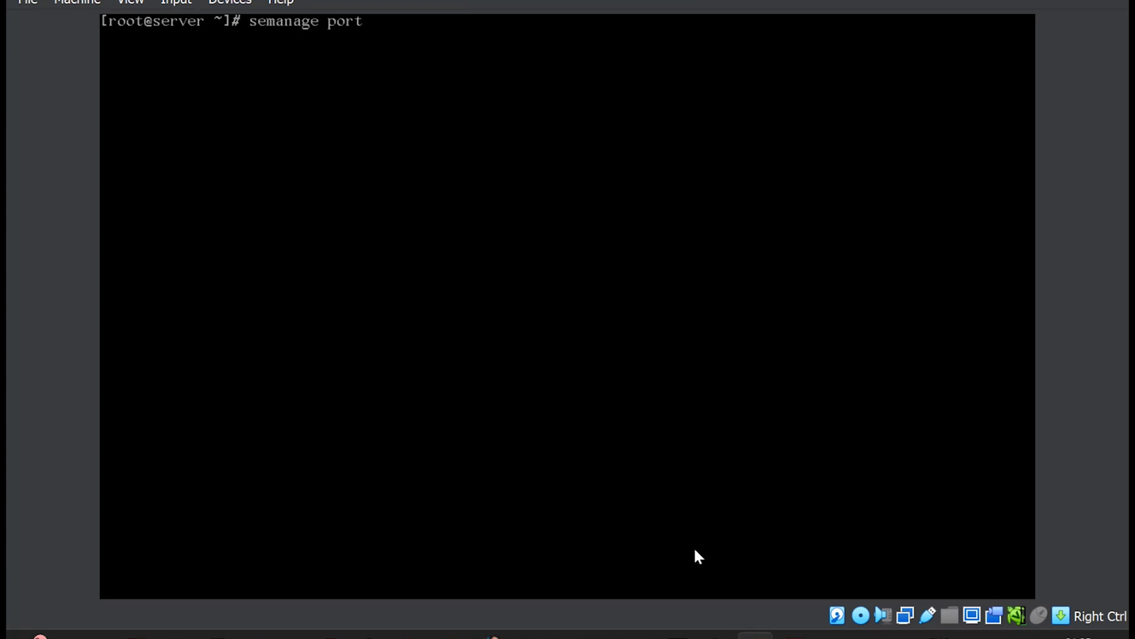
text(-a)
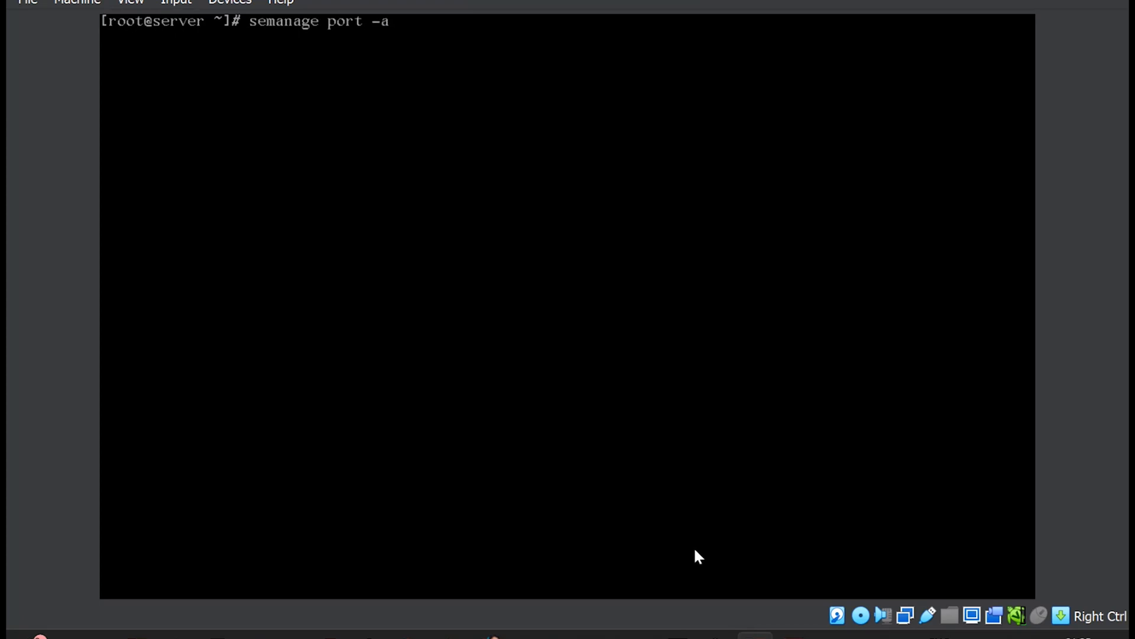
text(-t)
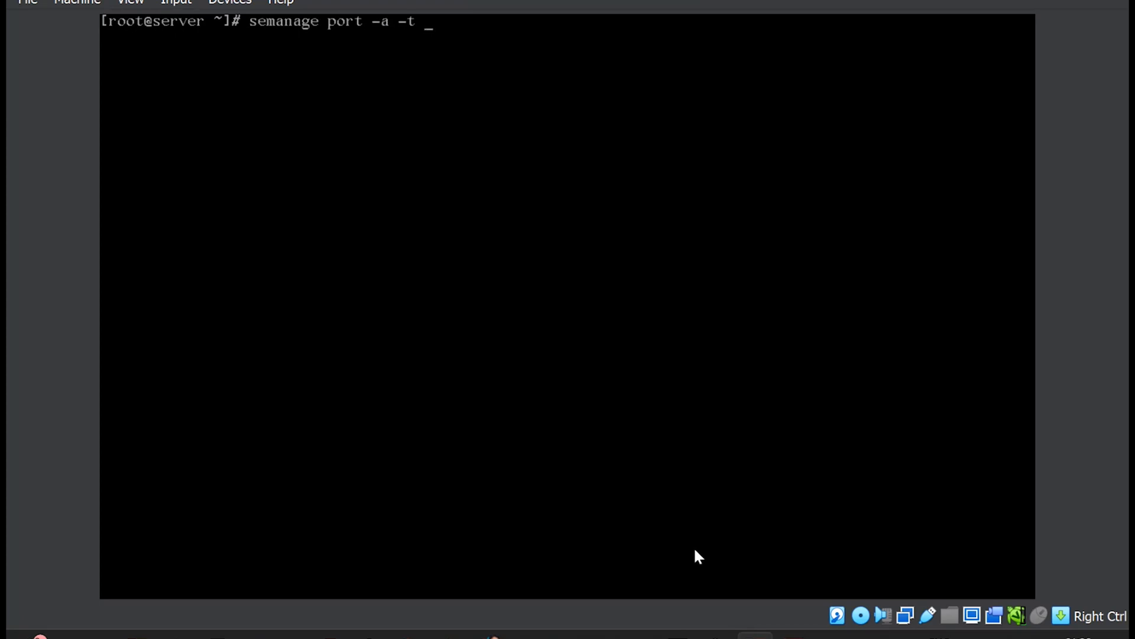
text(ssh)
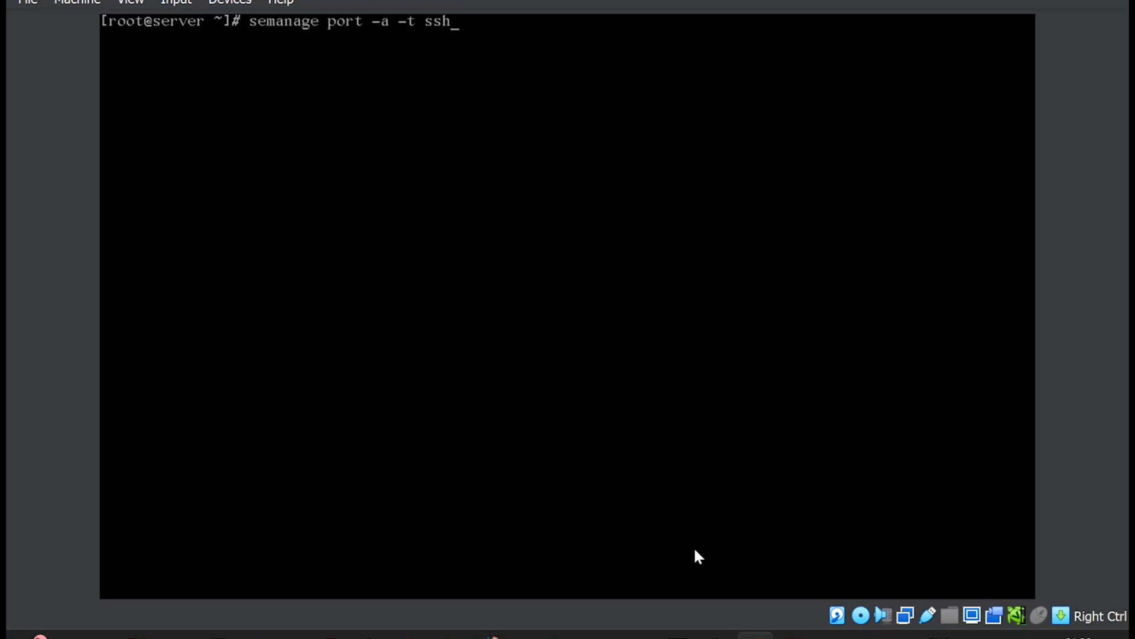
text(port)
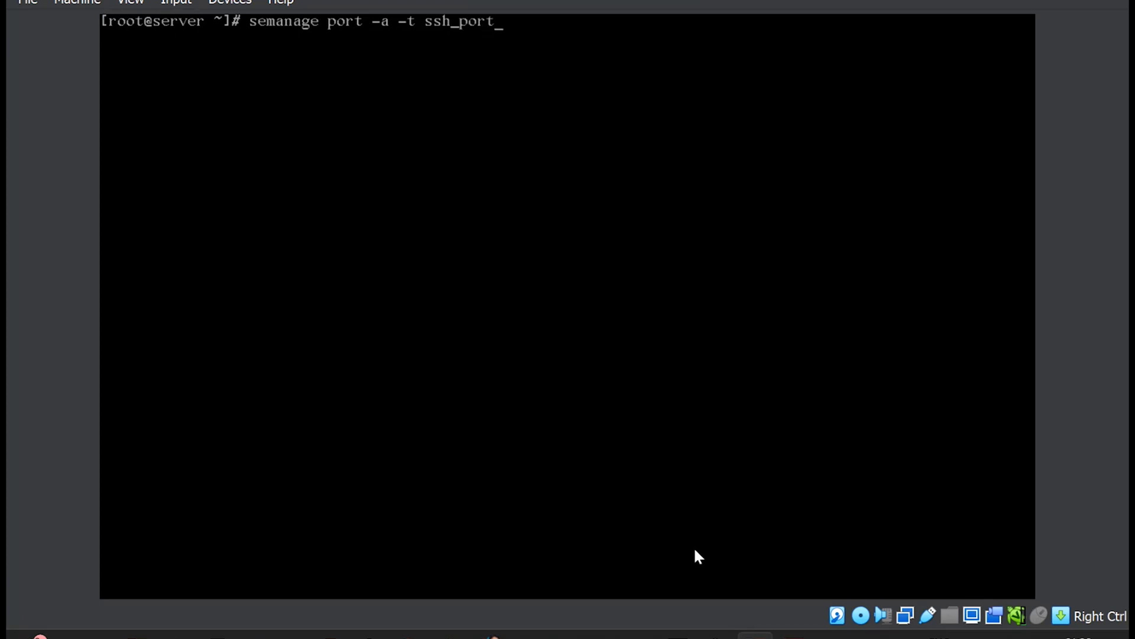
text(t -p)
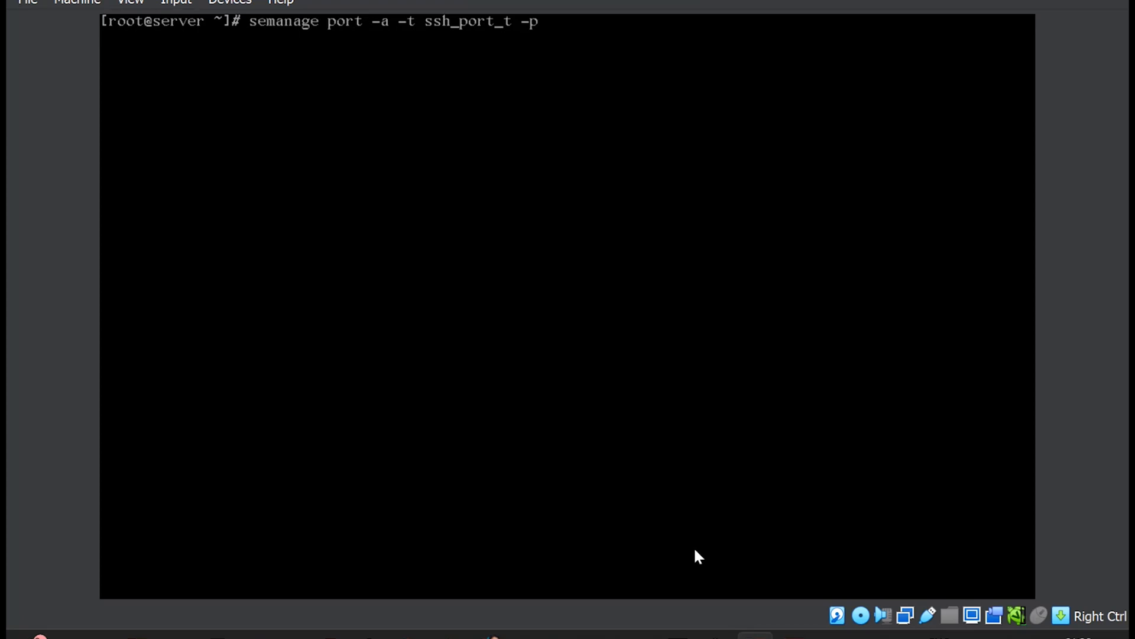
text(tc)
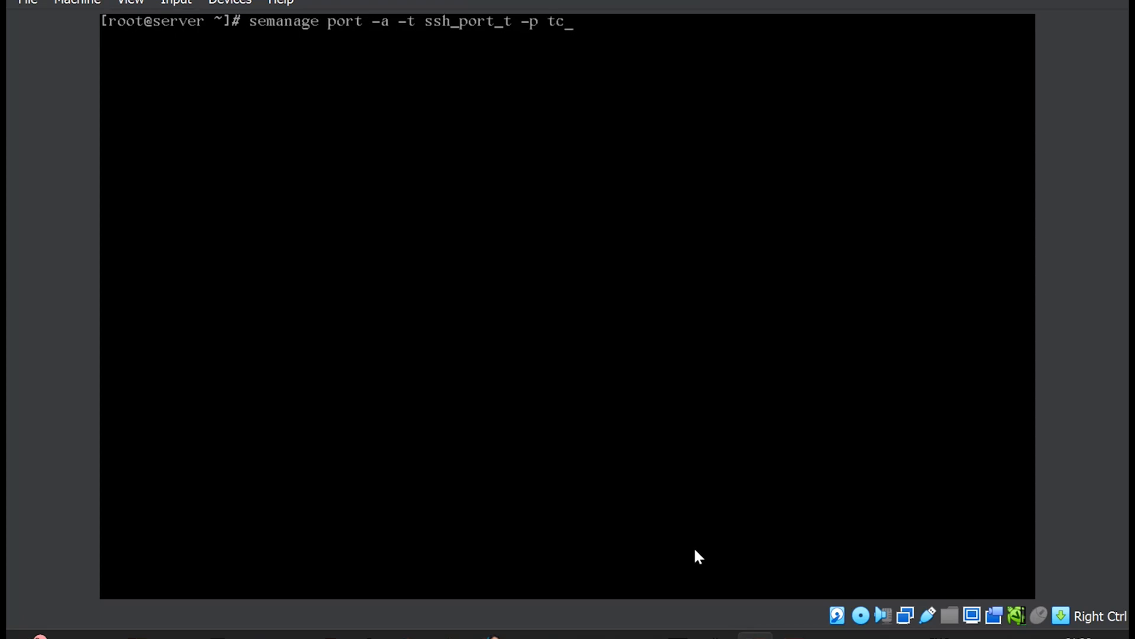
text(p)
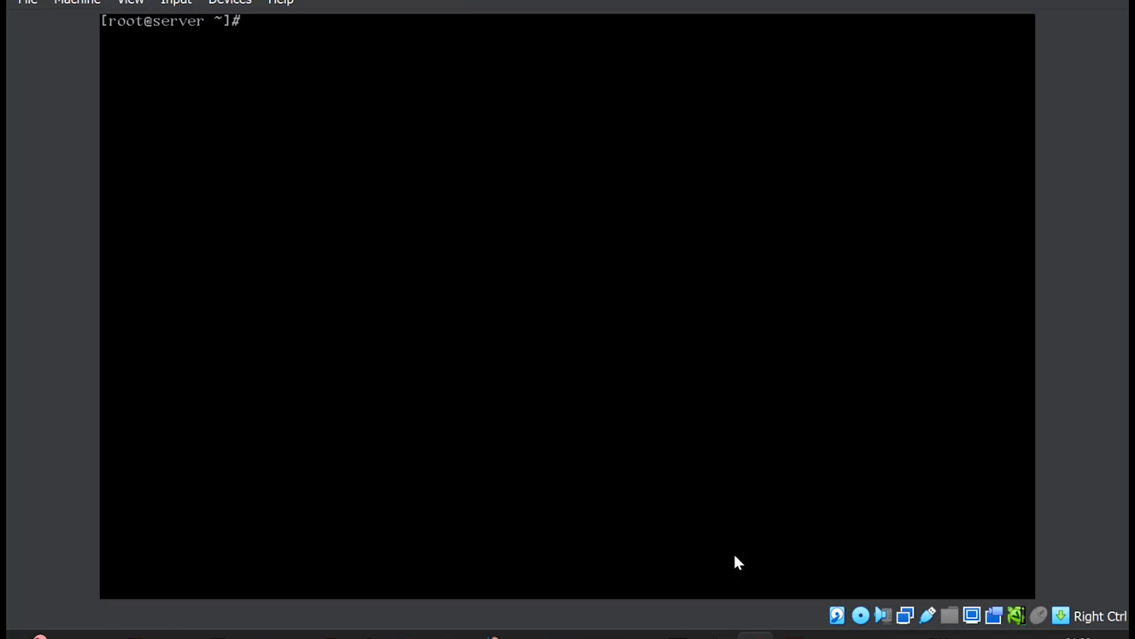
Type setsebool -P httpd_can_network_connect on at the root prompt
text(setse)
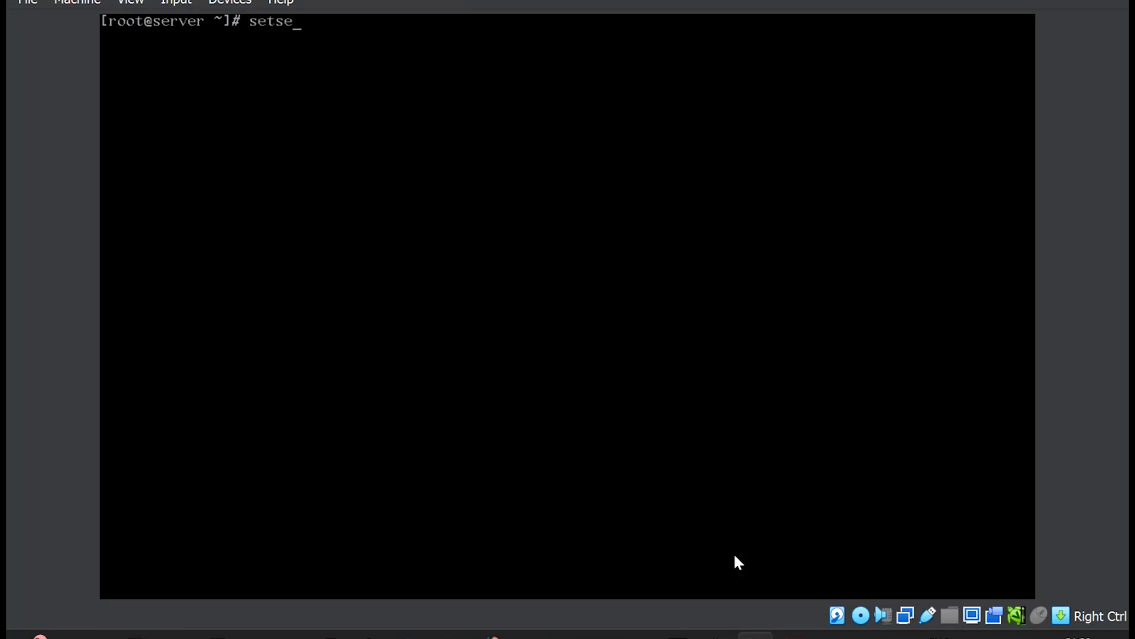
text(bool -)
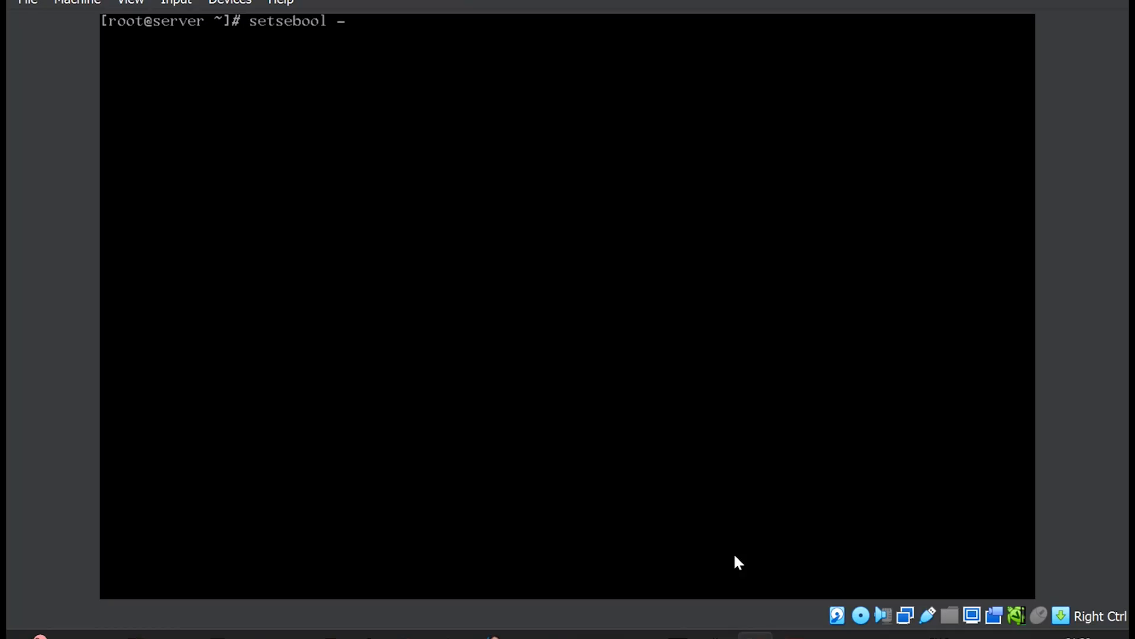
text(P)
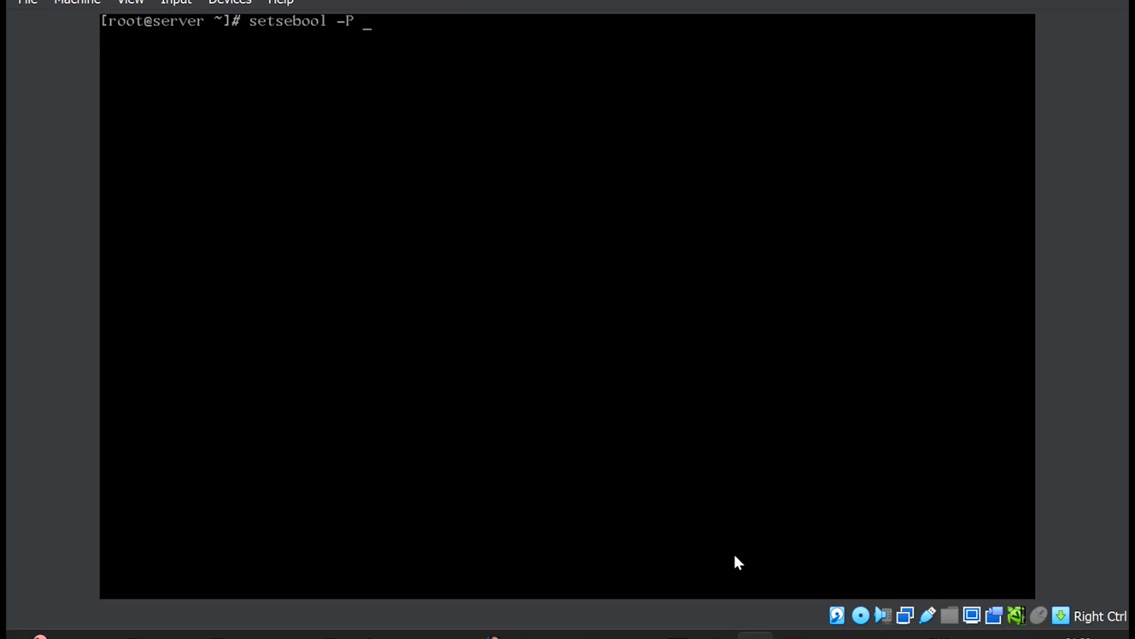
text(httpd_ca)
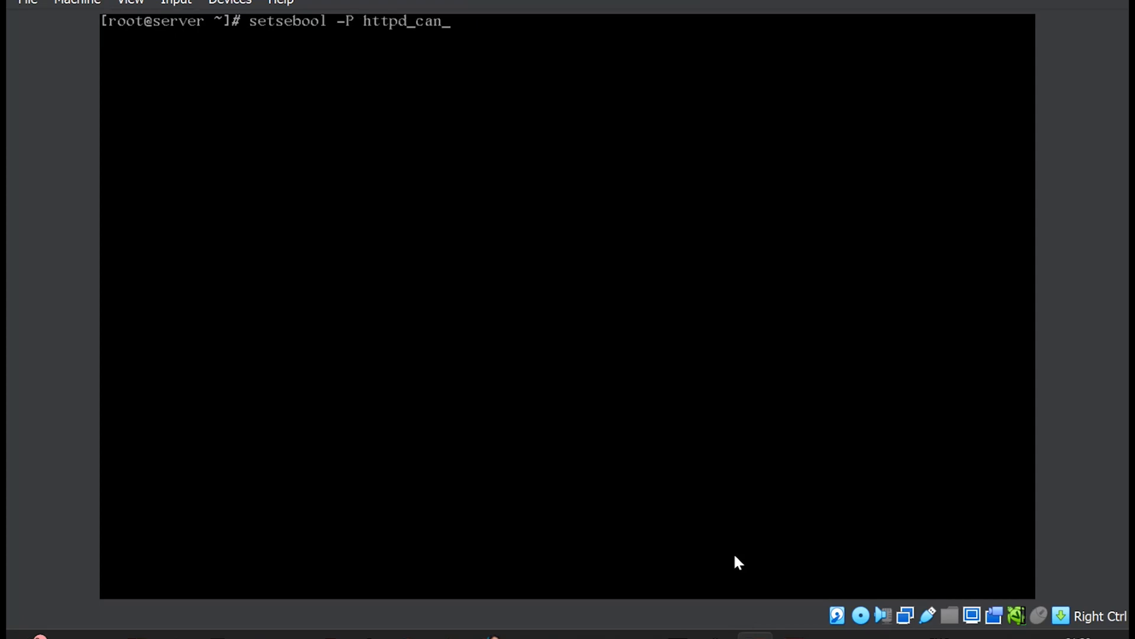
text(networ)
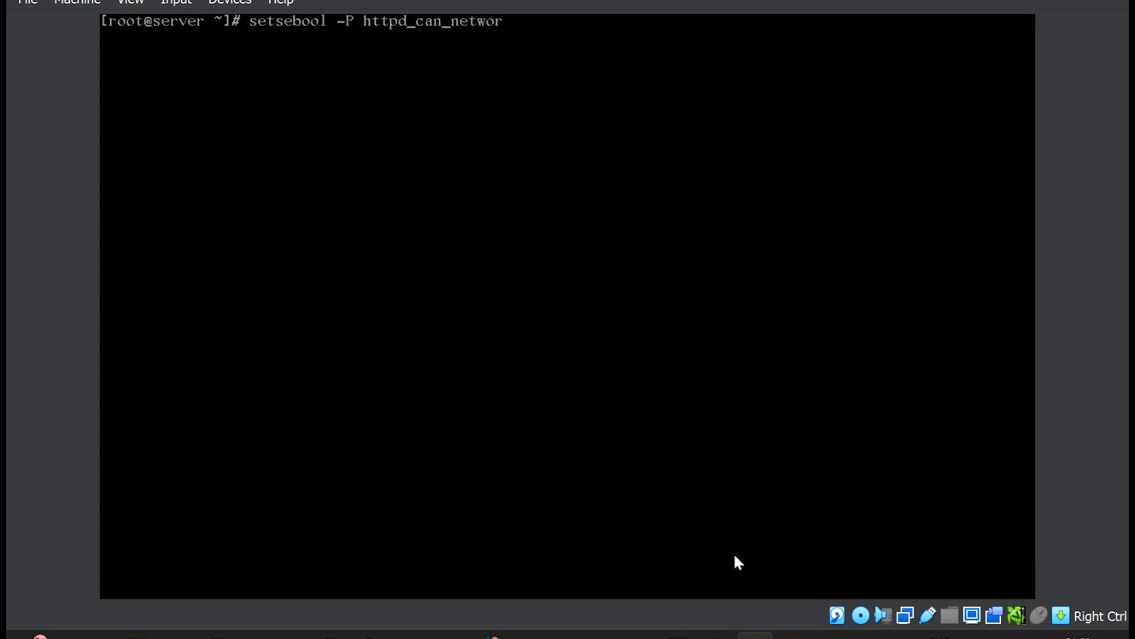
text(k_co)
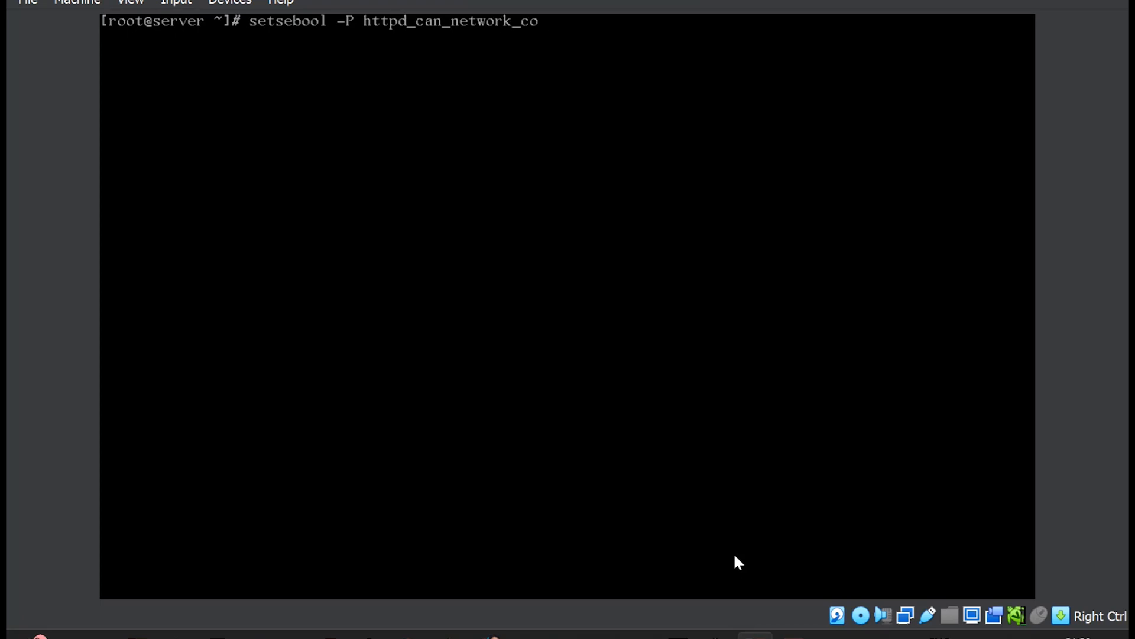
text(nnect on)
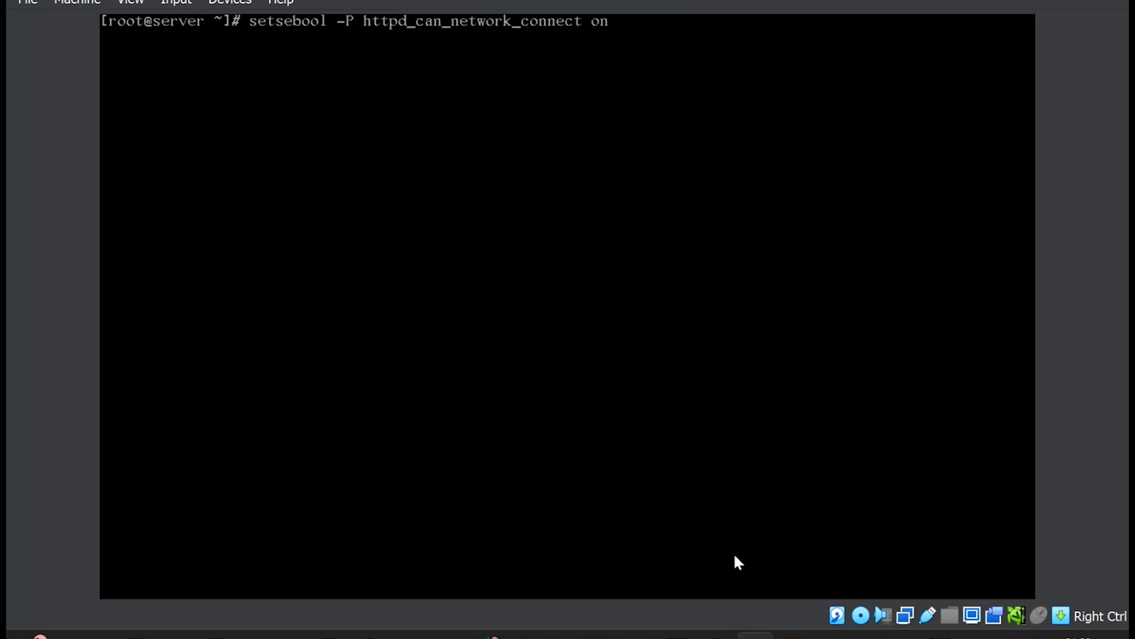